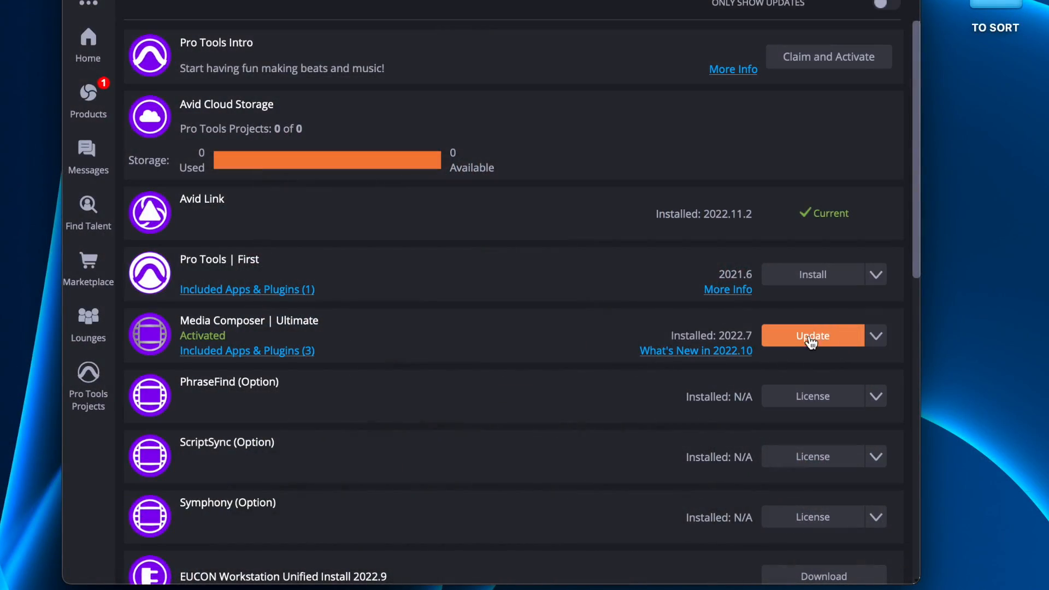
mouse_move(834, 362)
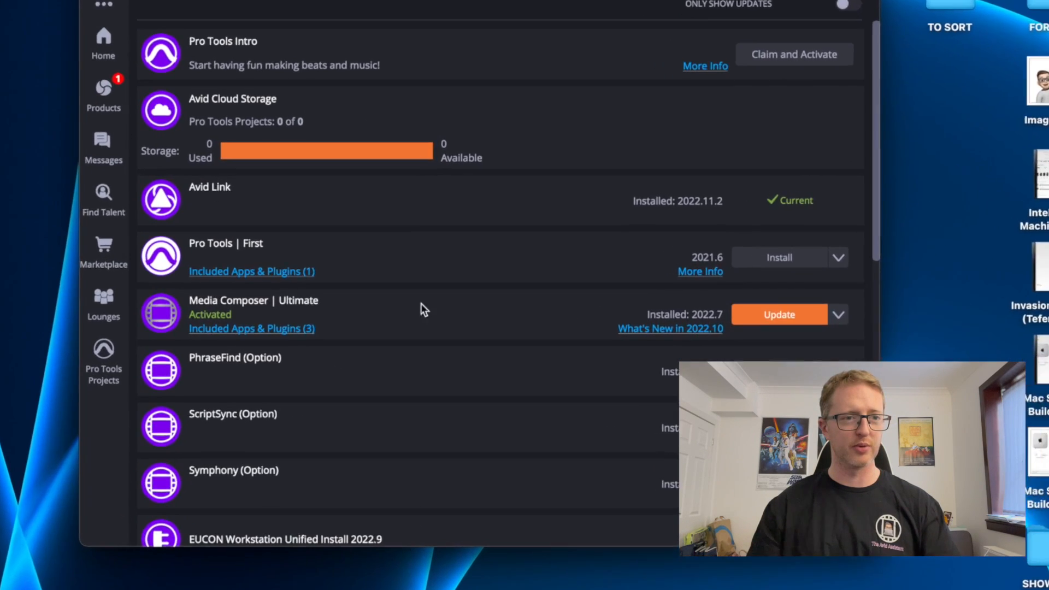
Scroll down the Avid Link product list past the pending Media Composer 2022.10 update.
scroll("down", 3)
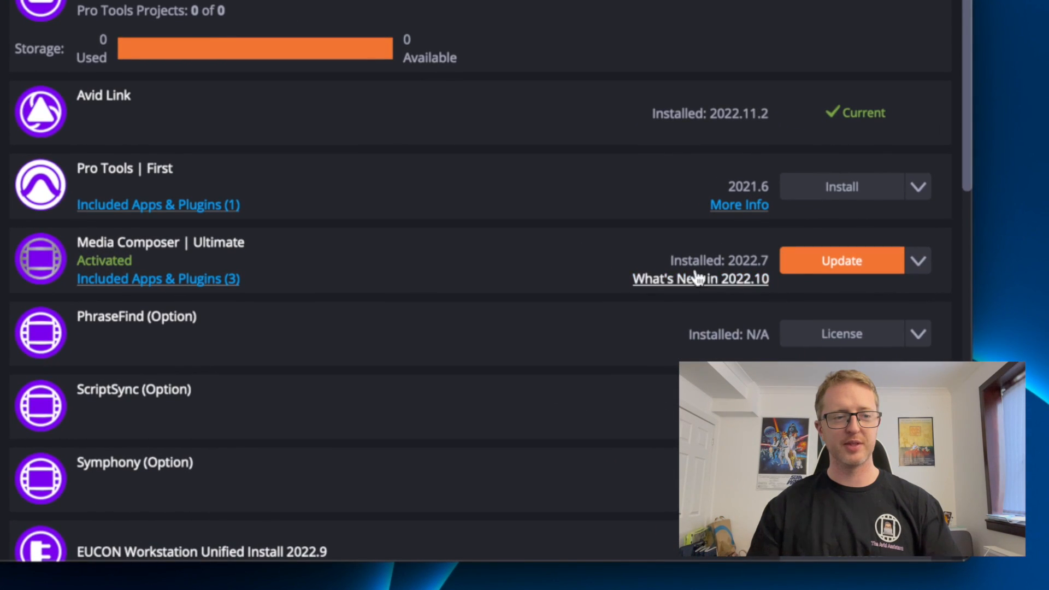
mouse_move(769, 271)
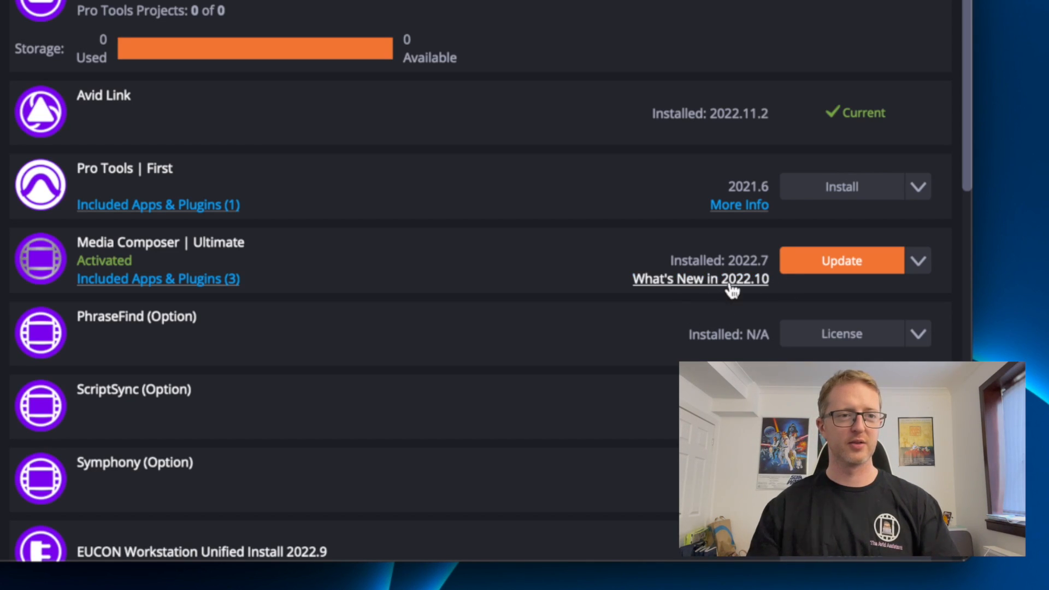
mouse_move(760, 294)
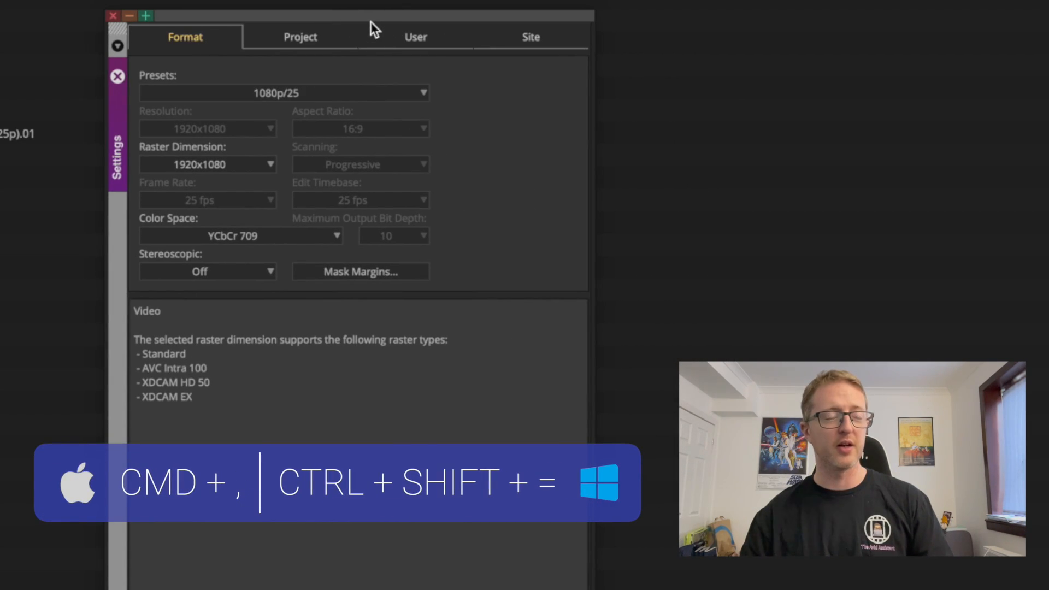
Start exporting the user profile as a Standard (non-shared local) profile.
left_click(416, 37)
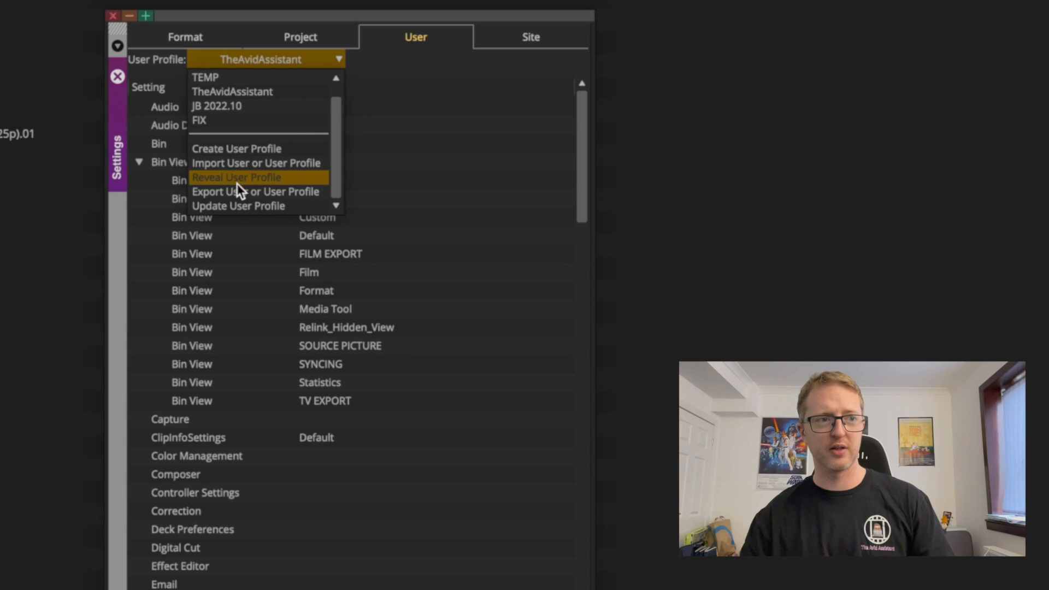
mouse_move(262, 191)
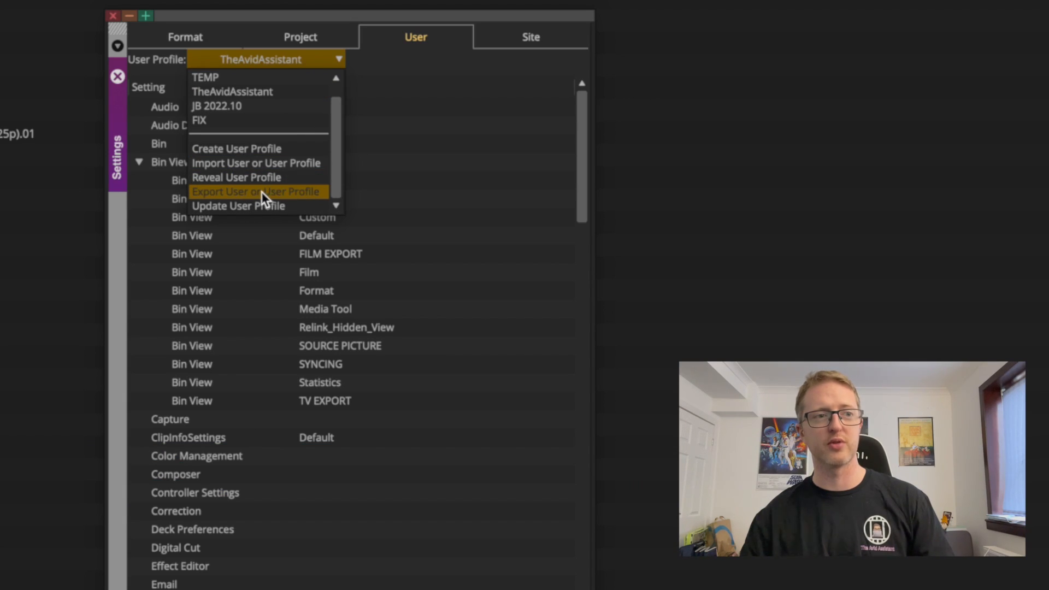
left_click(255, 192)
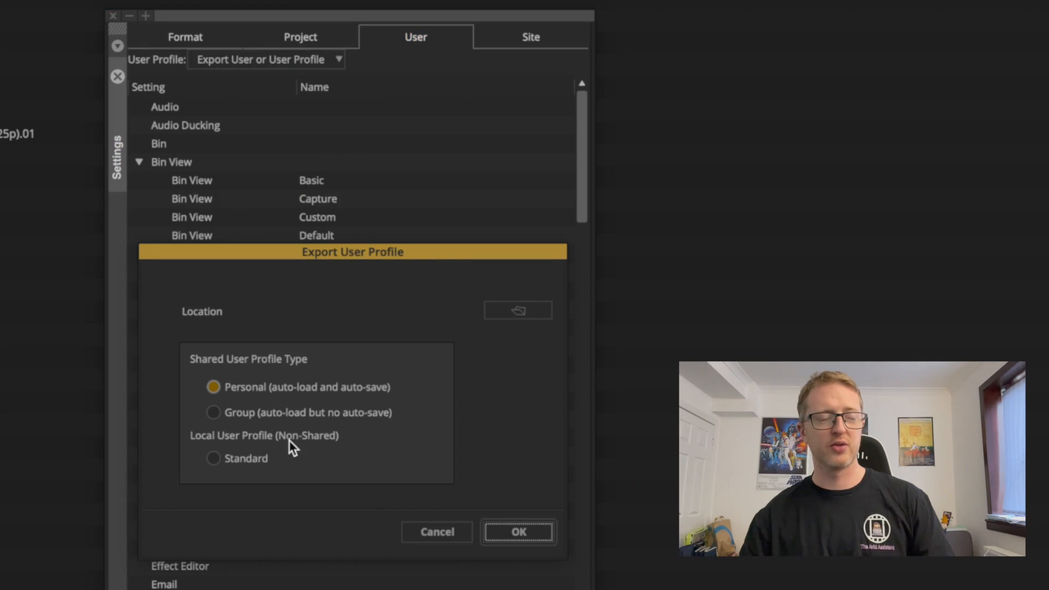
left_click(213, 458)
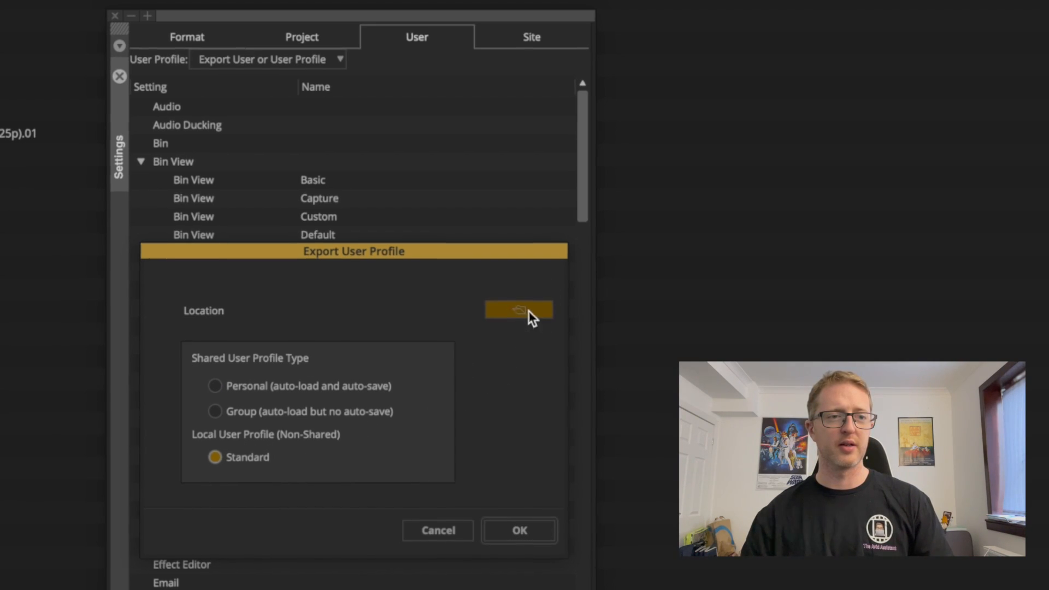
Set the export location to a new Desktop folder named AVID SETTINGS 2022.7.
left_click(517, 309)
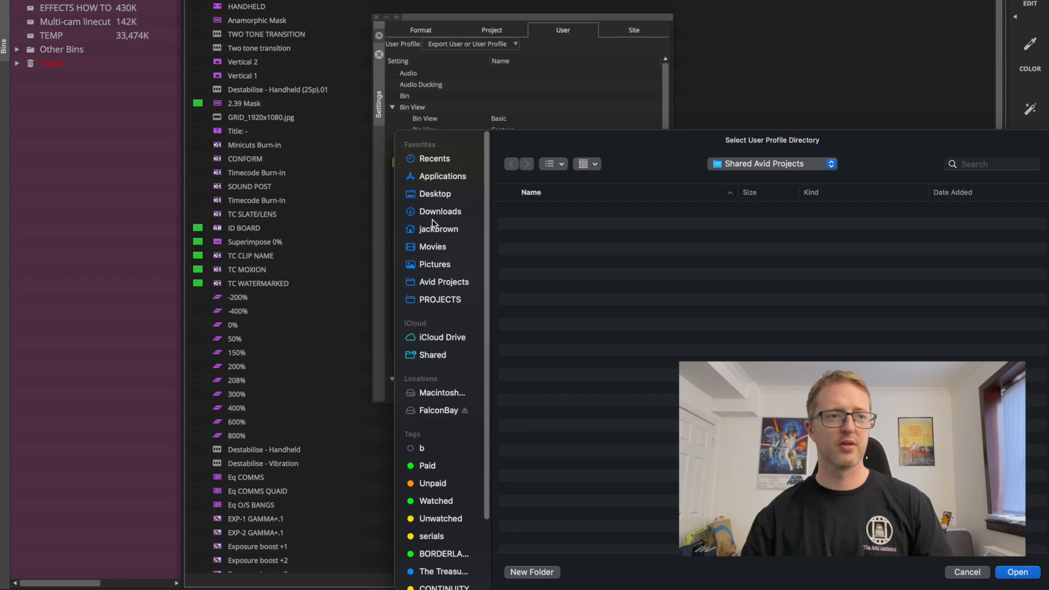
left_click(434, 194)
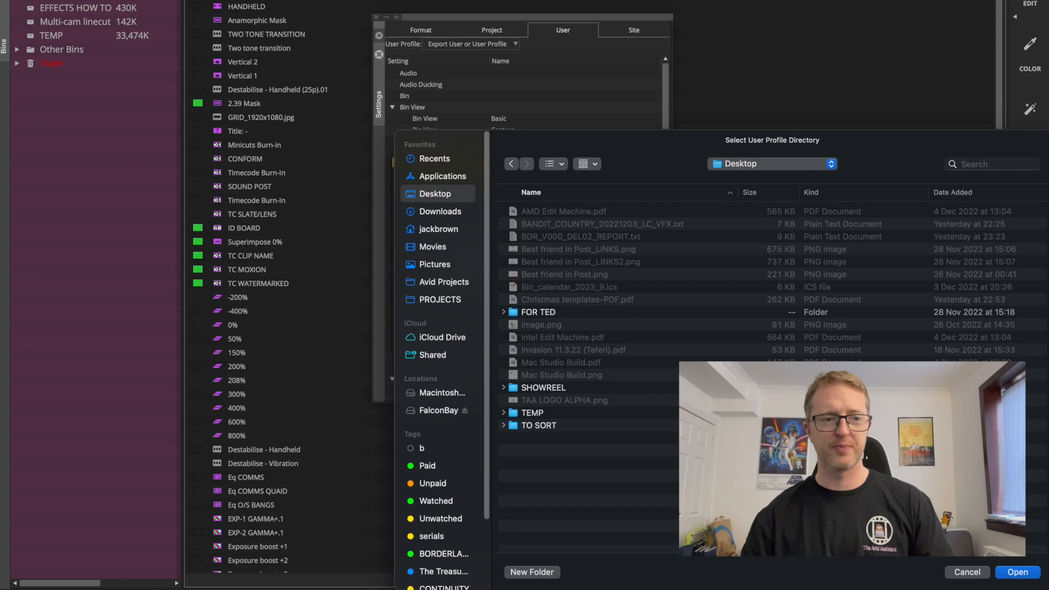
left_click(531, 571)
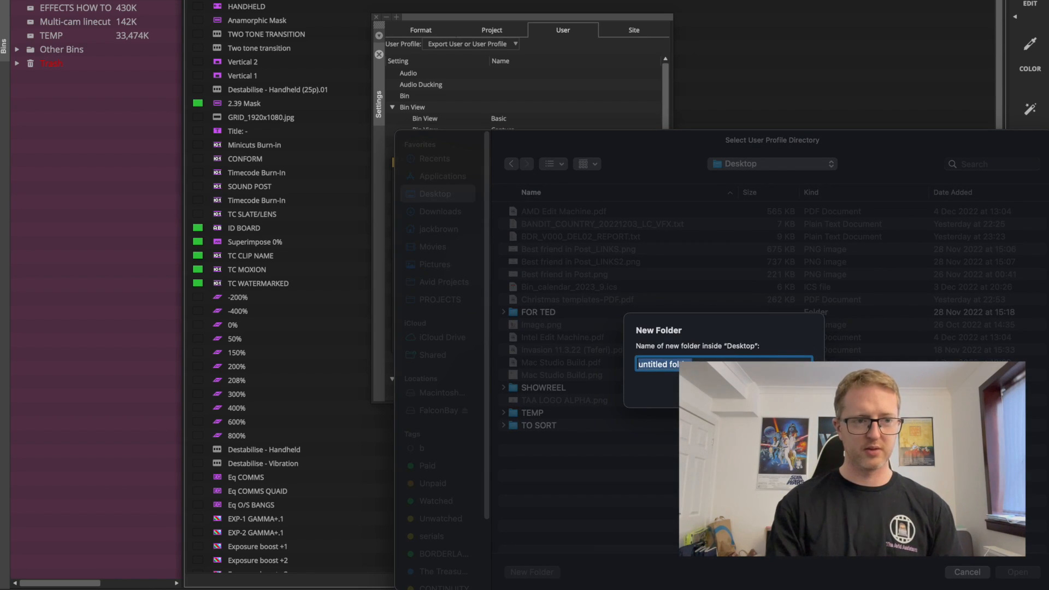
type("AVID SETTINGS 2022.7")
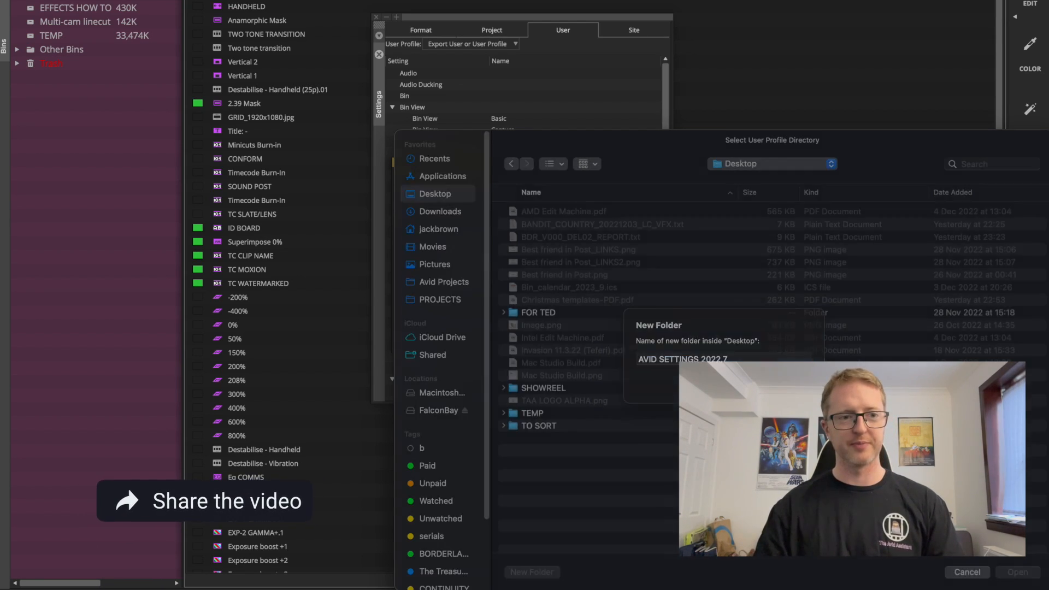
Create the AVID SETTINGS 2022.7 folder to hold the exported profile.
left_click(965, 571)
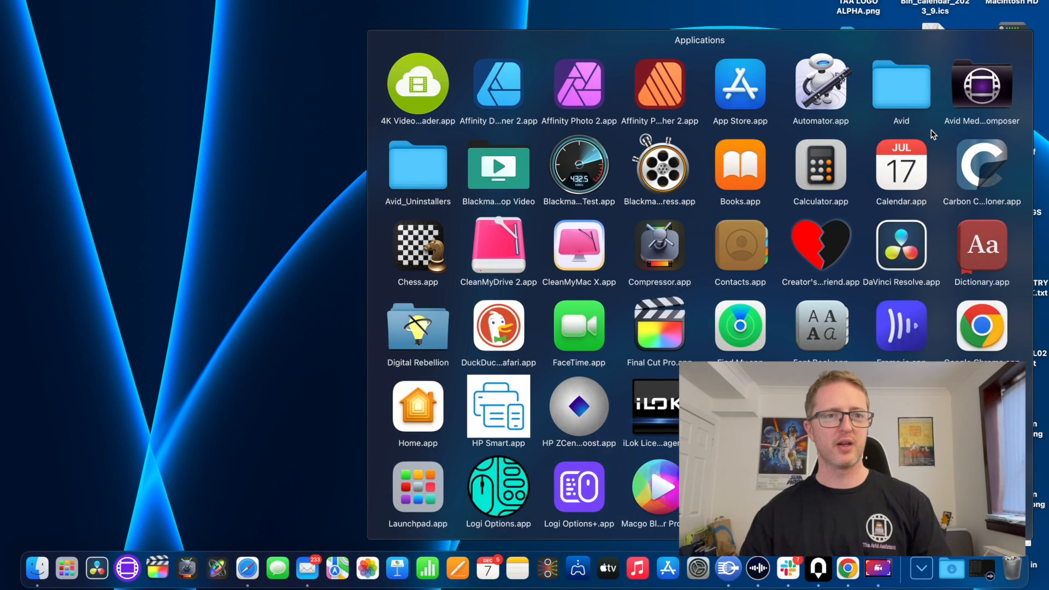
mouse_move(981, 84)
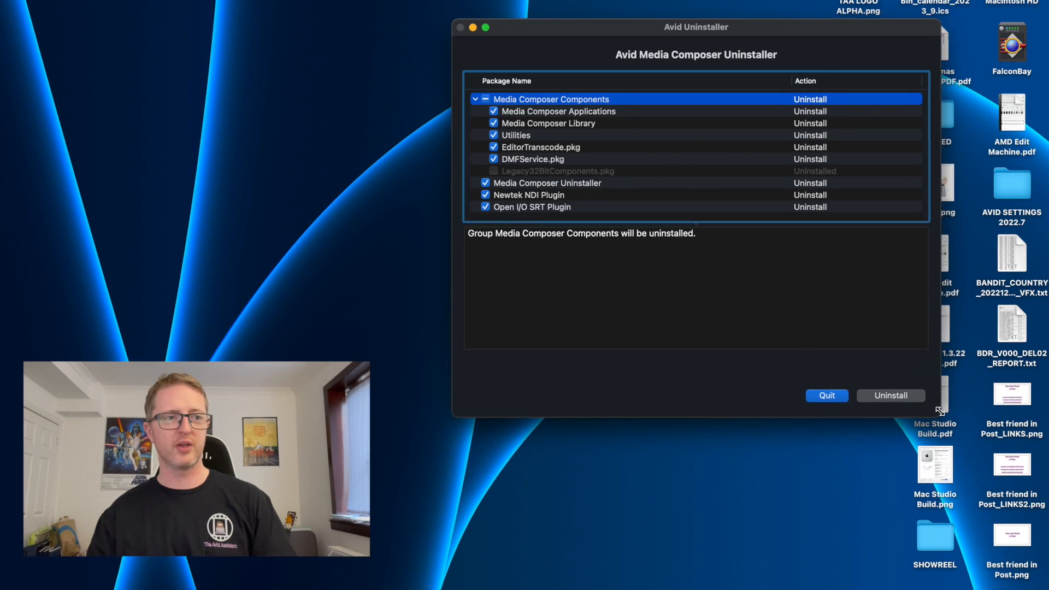
mouse_move(550, 159)
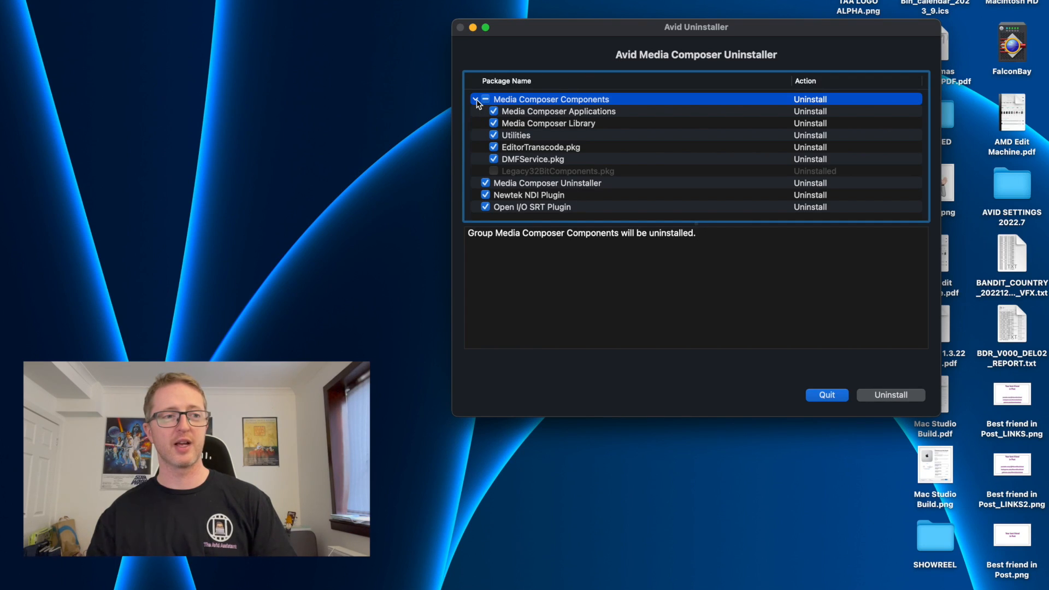
Uninstall the checked Media Composer packages, authorising the helper with the password, then quit.
left_click(475, 99)
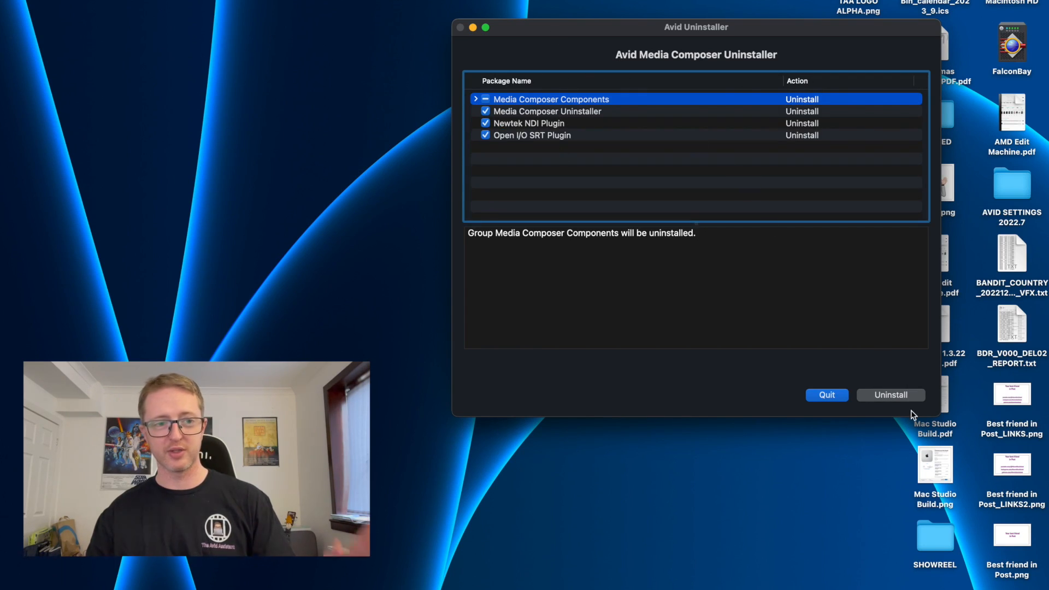
left_click(890, 394)
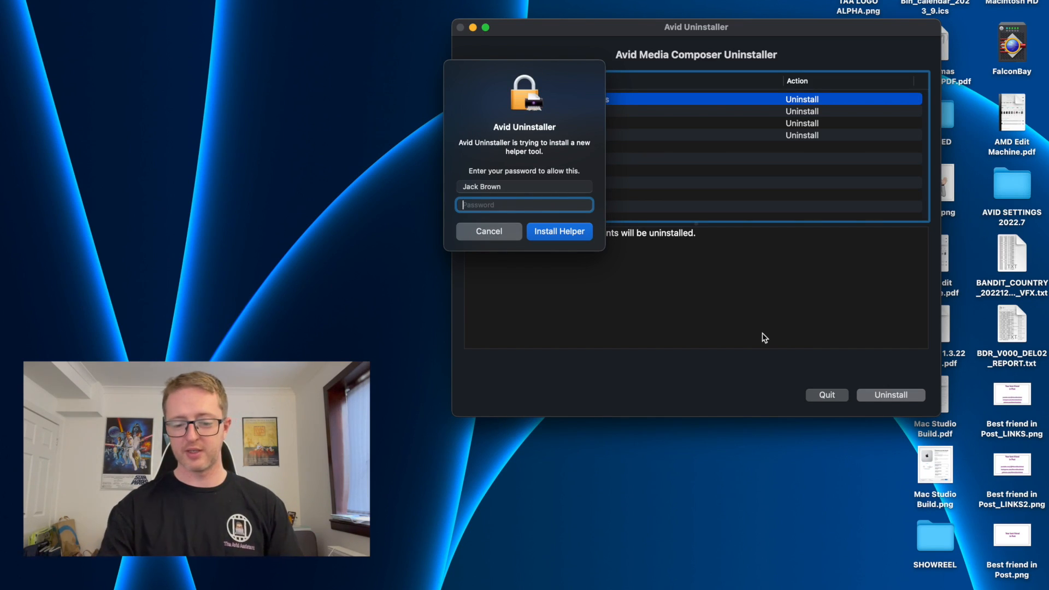
type("password")
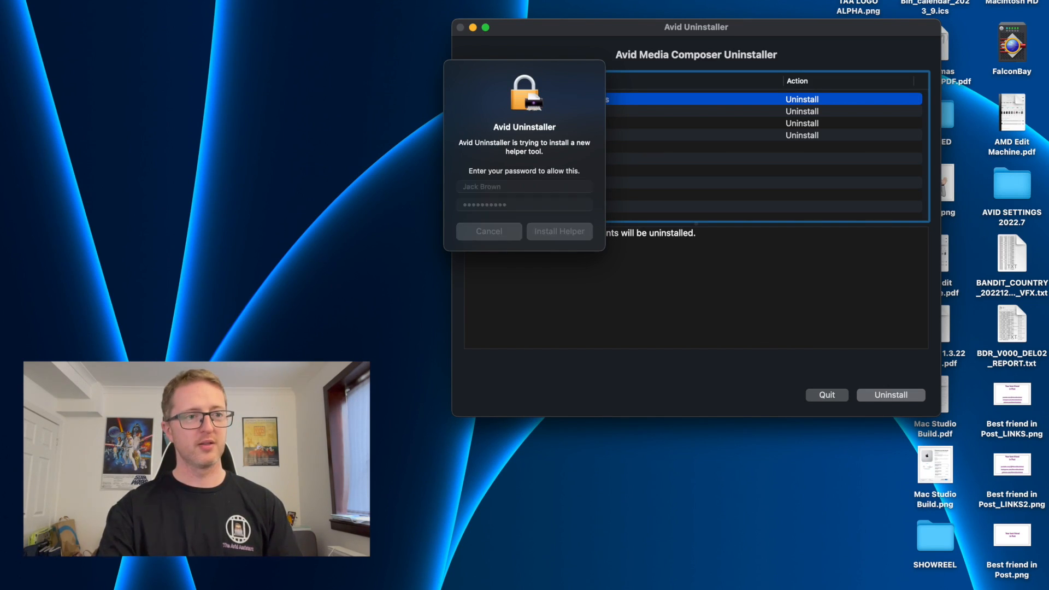
left_click(558, 231)
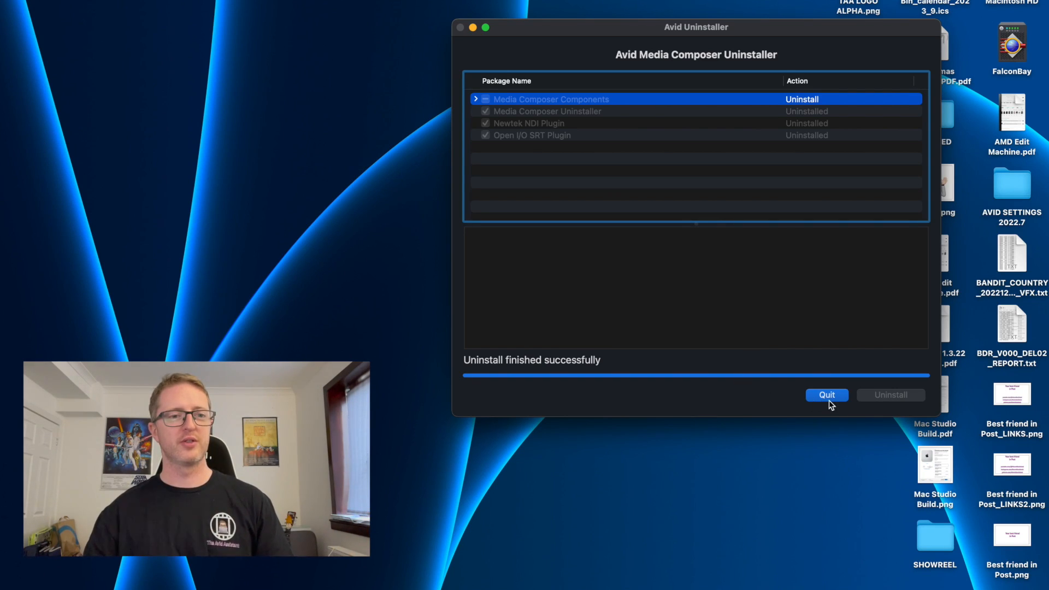
left_click(826, 395)
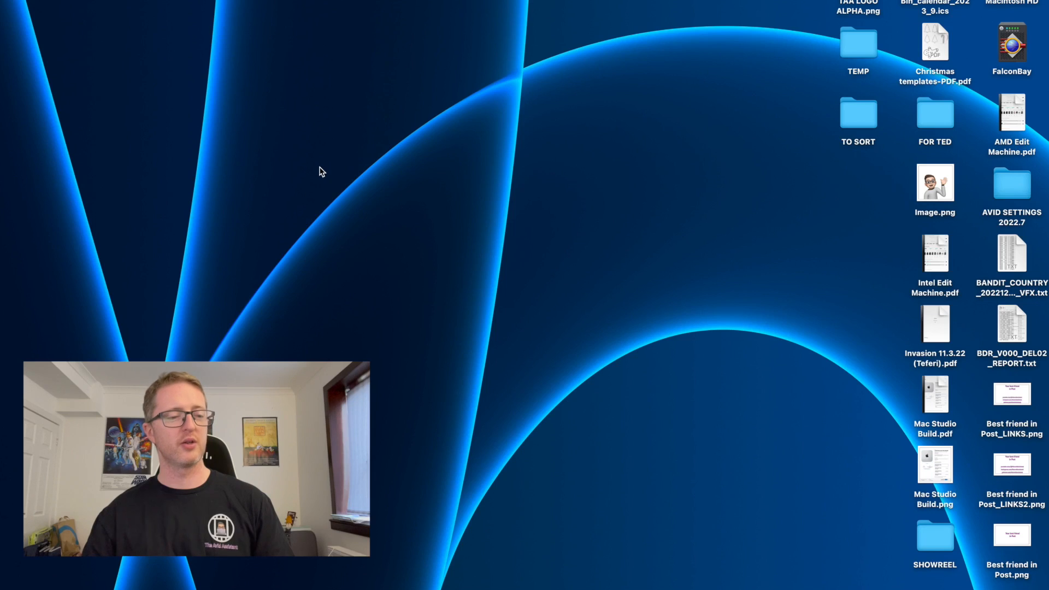
mouse_move(131, 568)
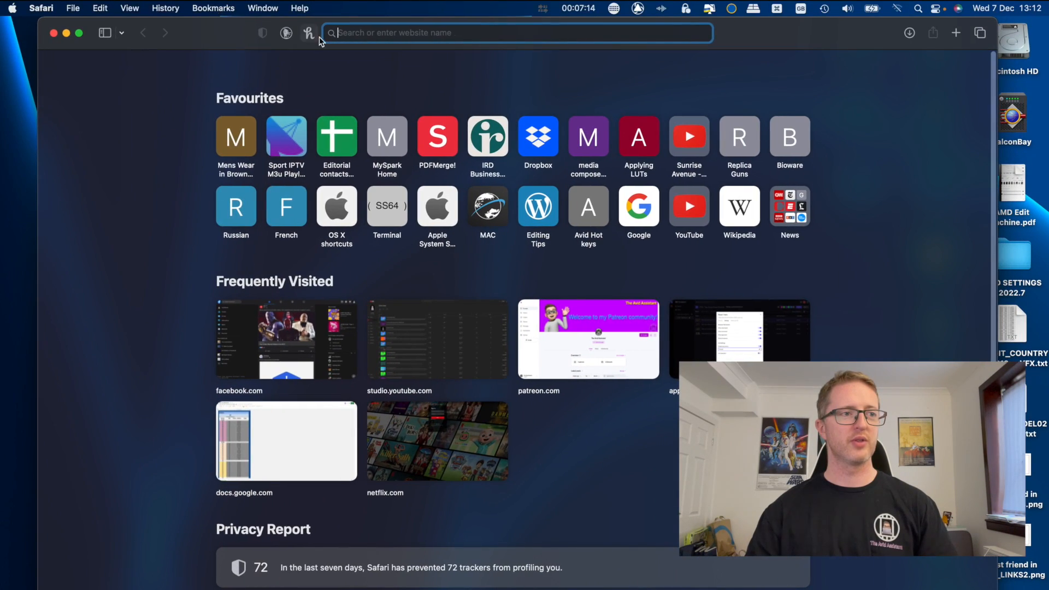
Go to avid.com and bring up the signed-in Account menu.
type("www.facebook.com")
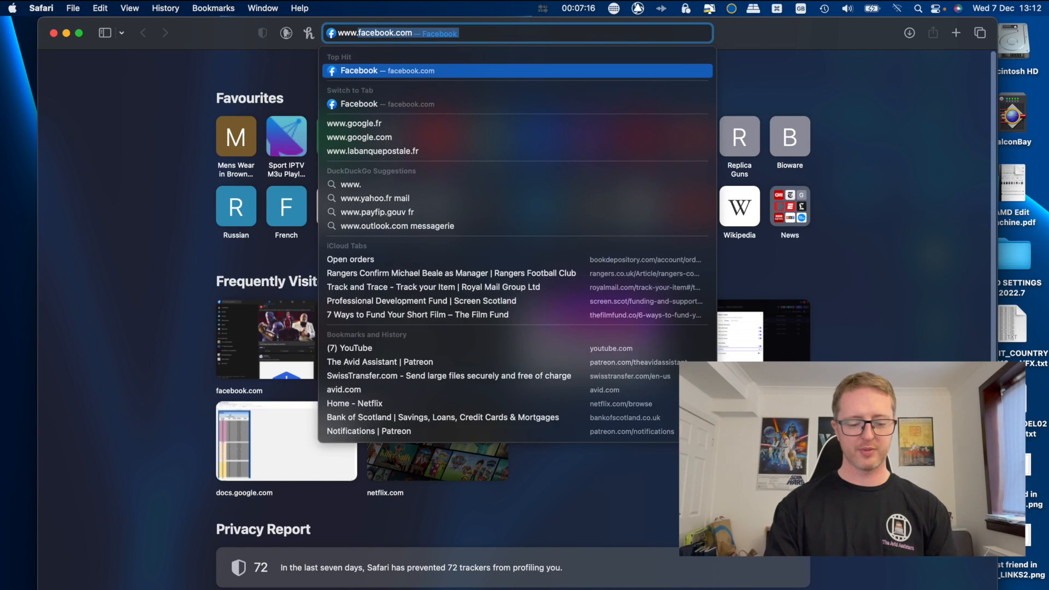
left_click(344, 389)
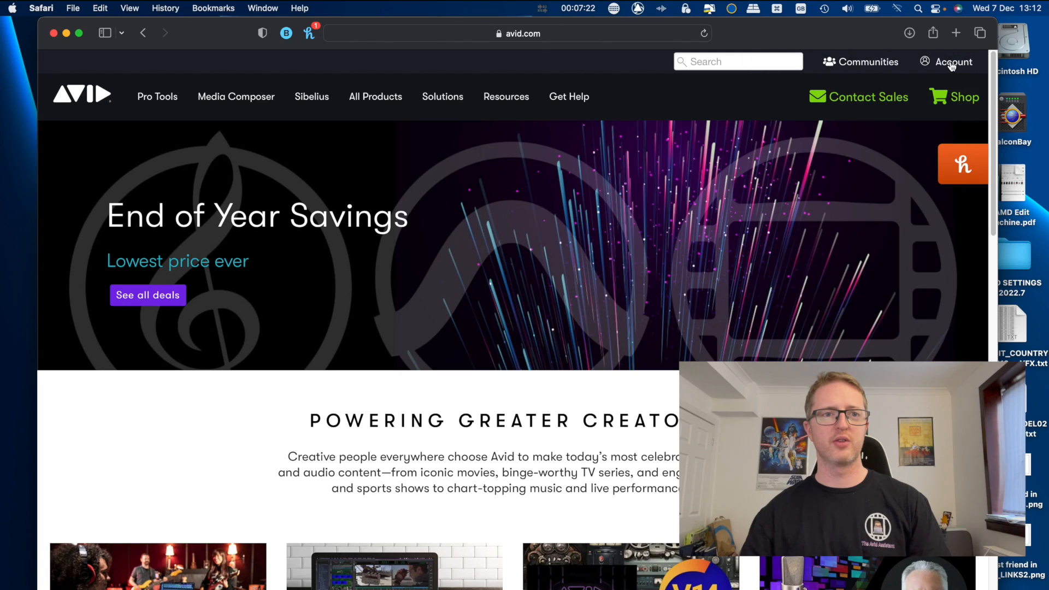
left_click(950, 62)
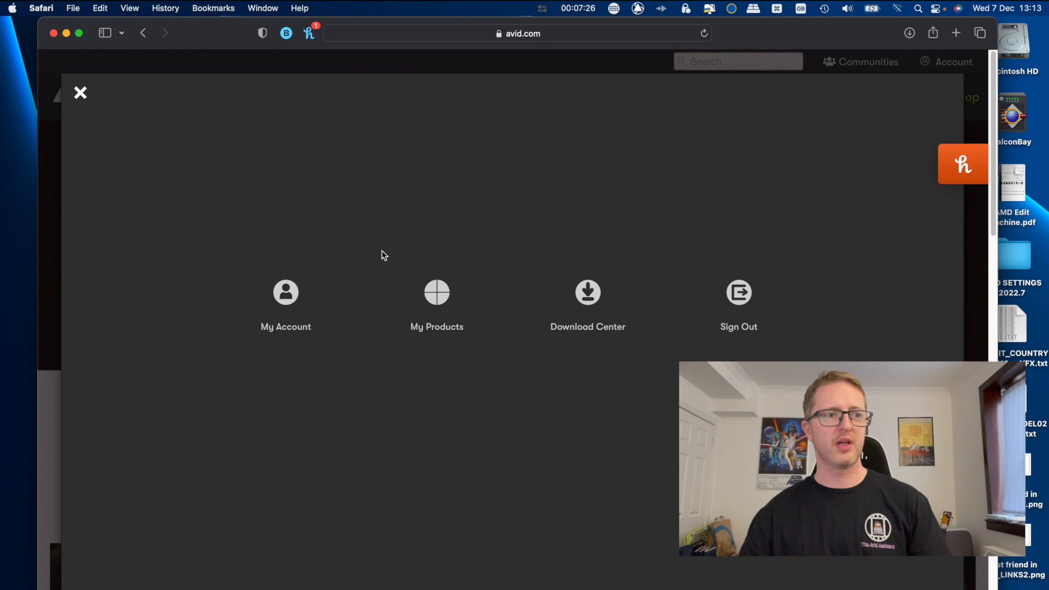
mouse_move(245, 261)
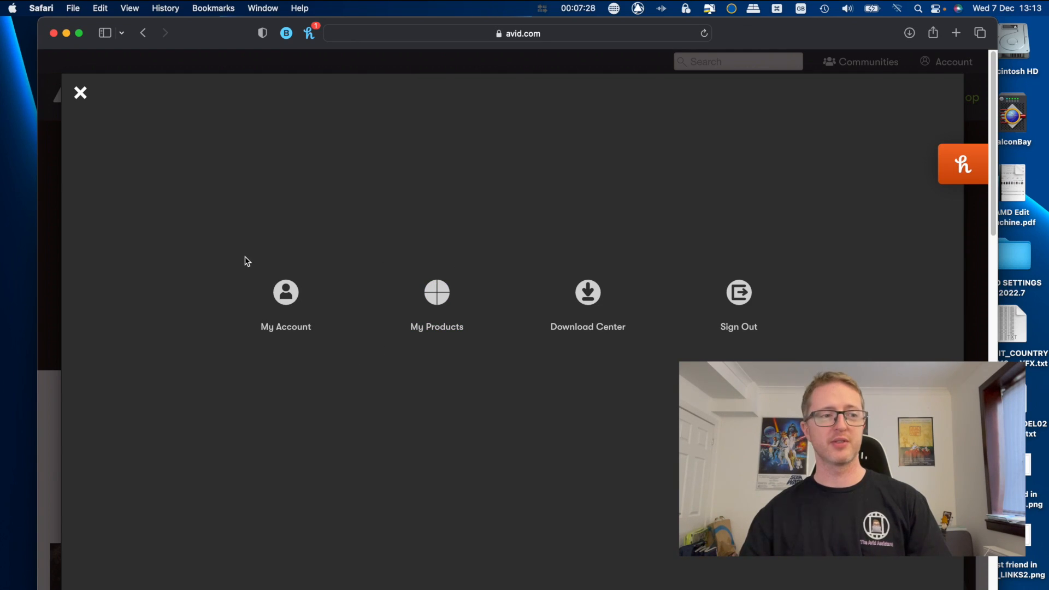
mouse_move(428, 351)
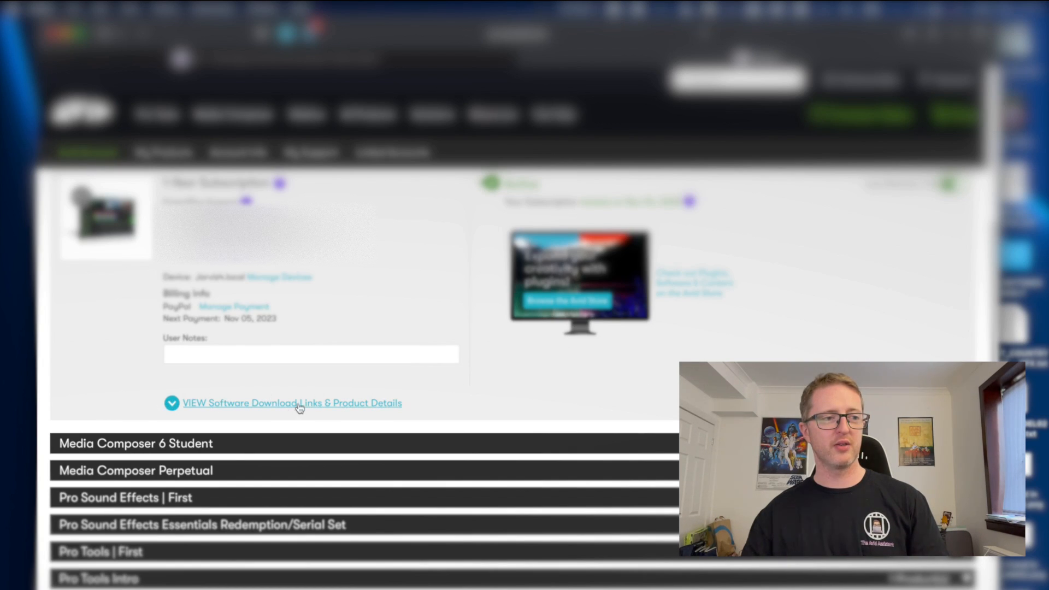
Expand the subscription's download links and download the Media Composer Ultimate 2022.10 Mac DMG.
left_click(291, 404)
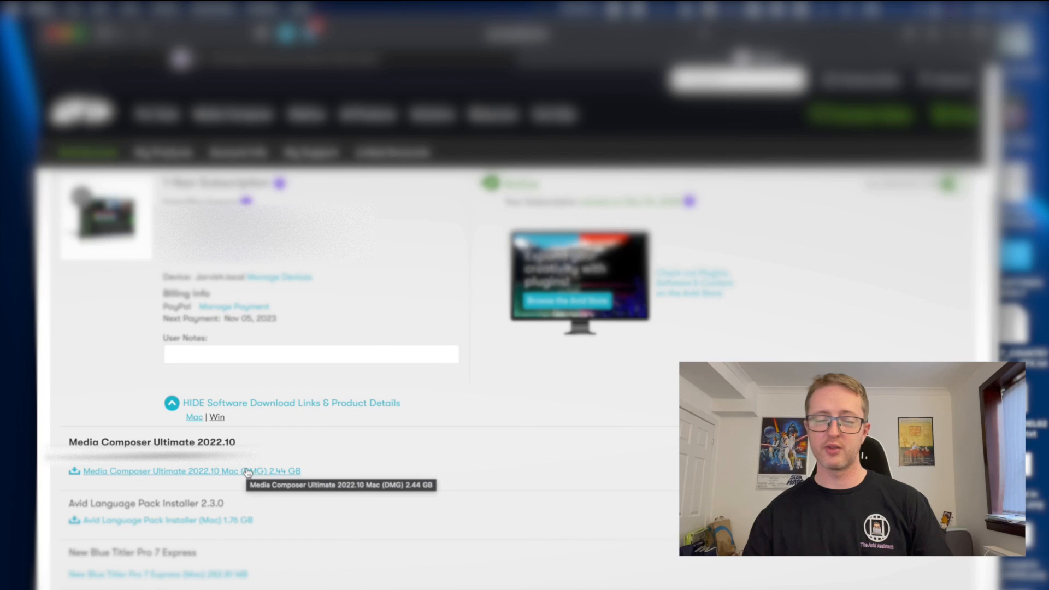
left_click(182, 471)
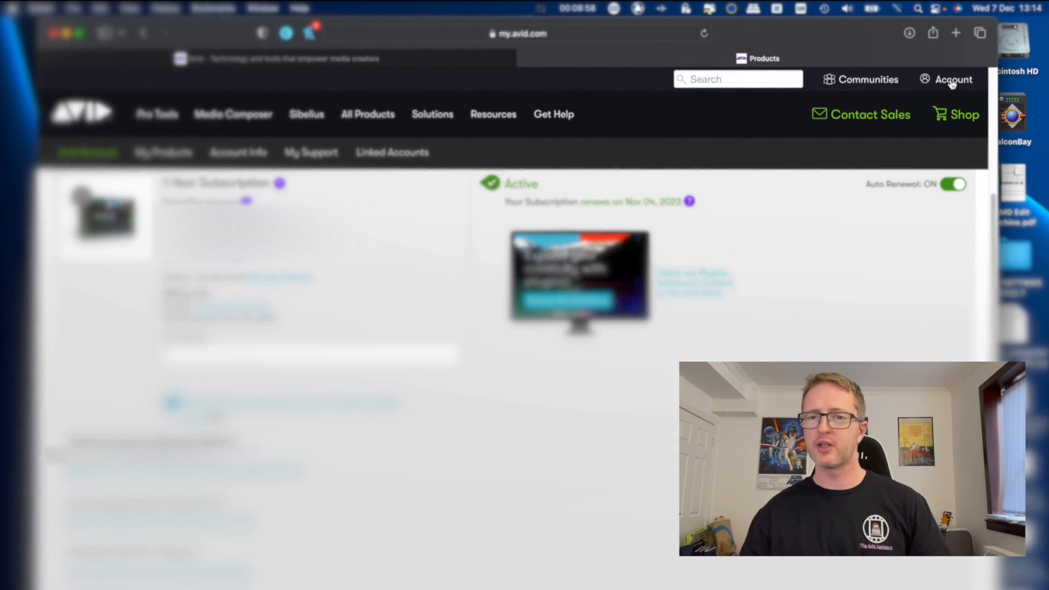
Go to the Avid Download Center and scroll the product list to Avid Media Composer.
left_click(950, 78)
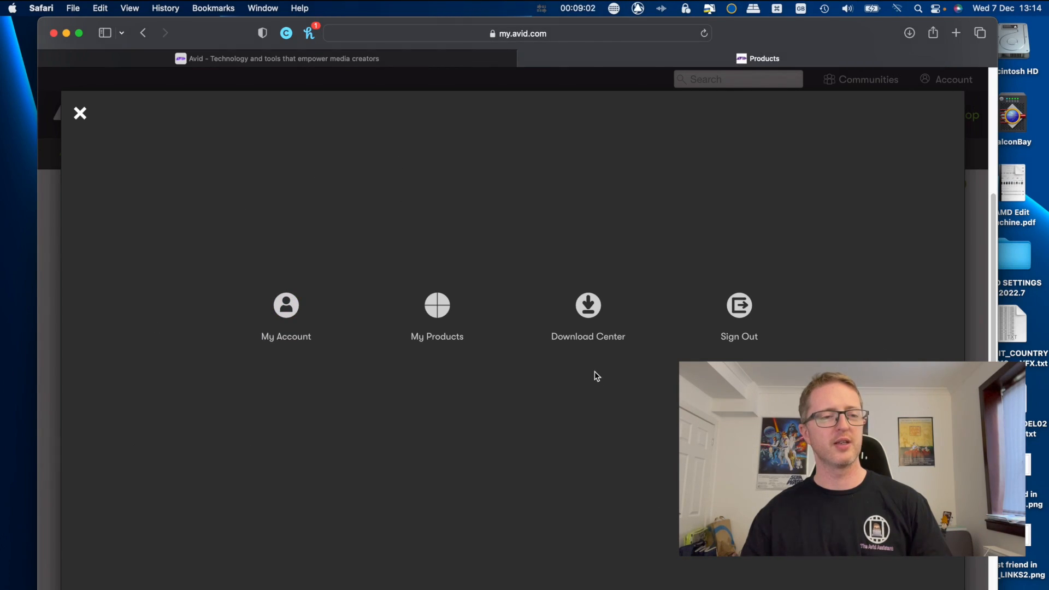
left_click(588, 315)
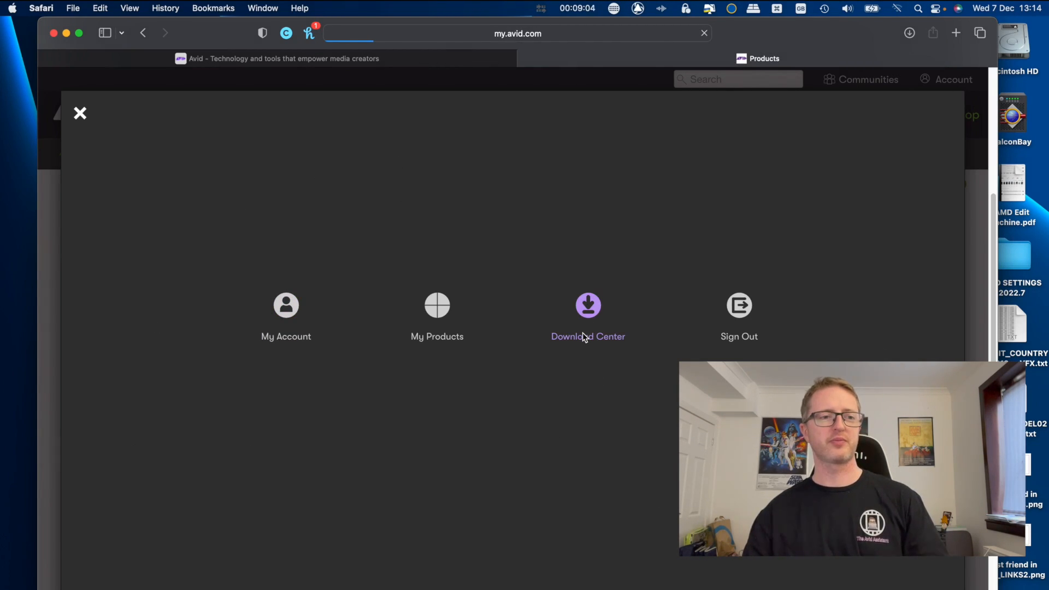
left_click(588, 306)
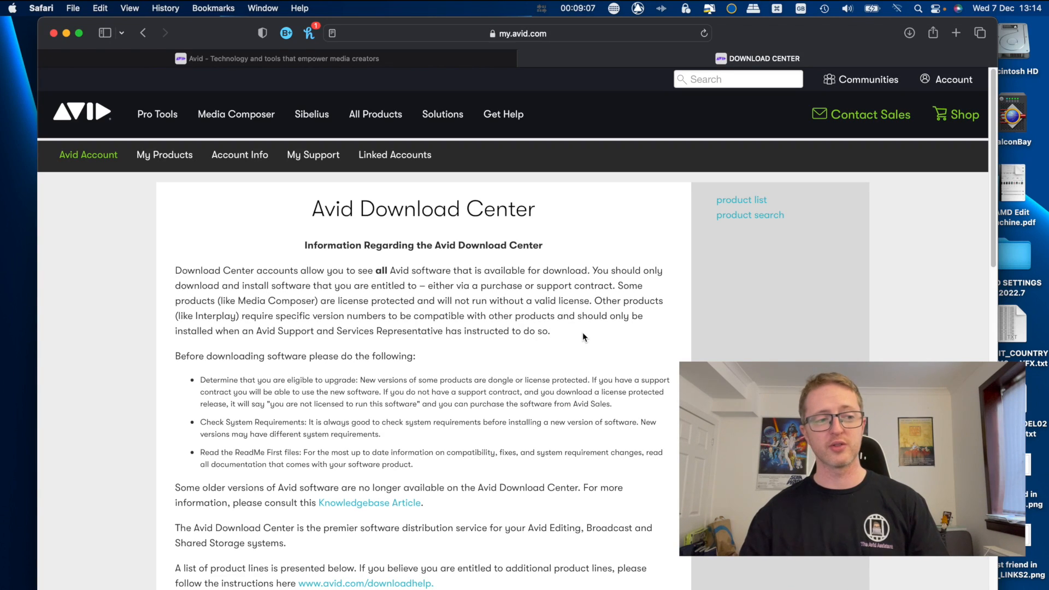
scroll("down", 3)
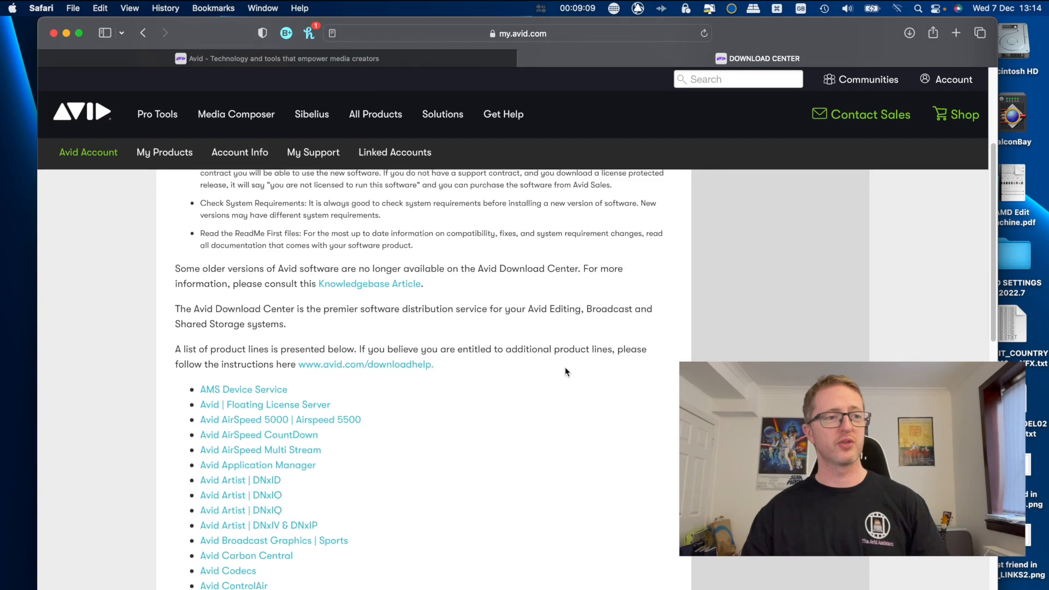
scroll("down", 3)
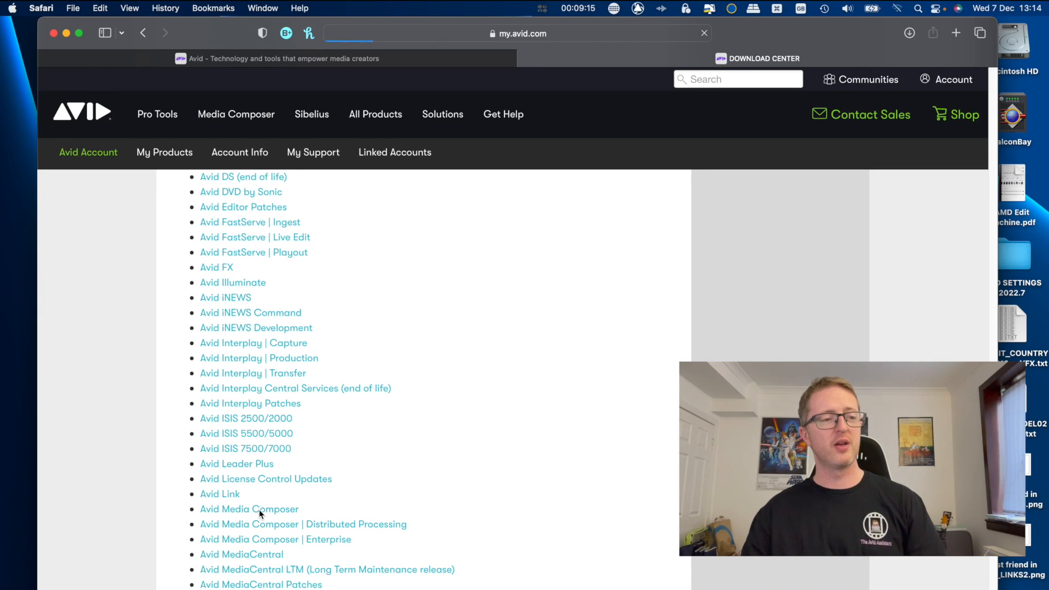
Show the Avid Media Composer releases table and scroll through current and previous versions.
left_click(249, 510)
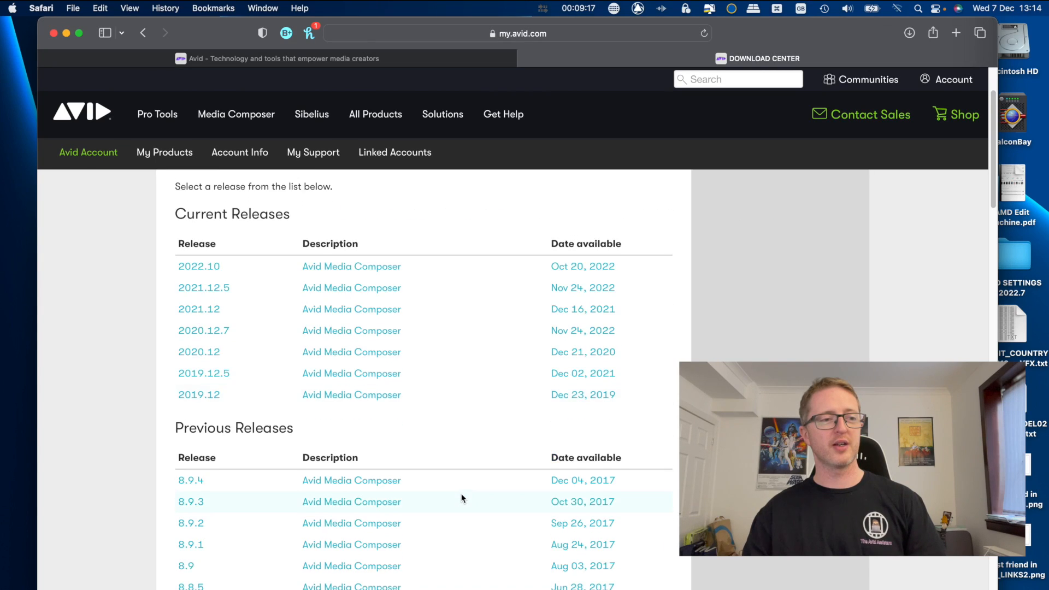
scroll("down", 3)
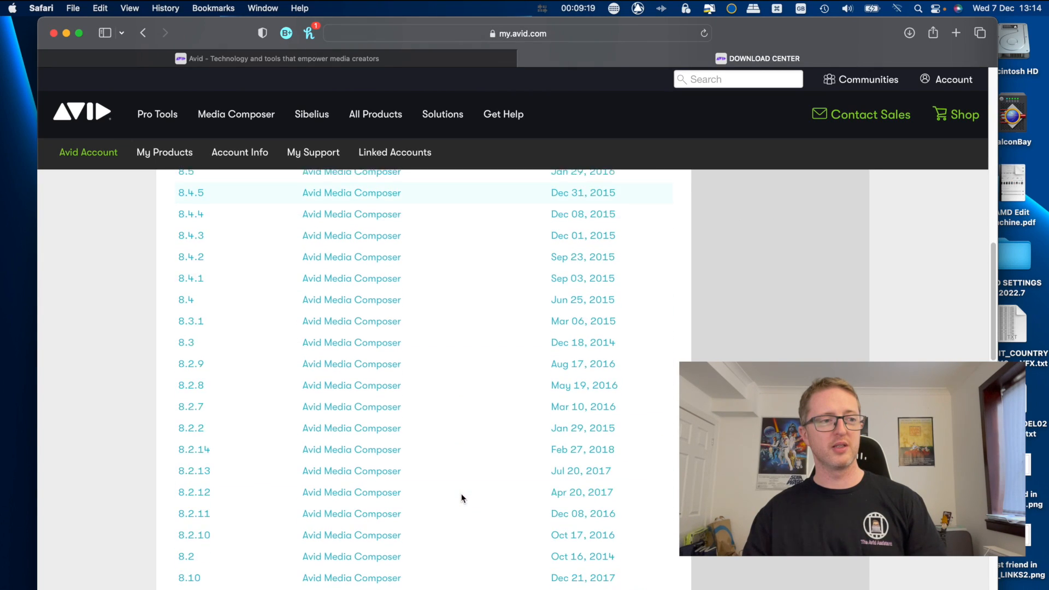
scroll("down", 3)
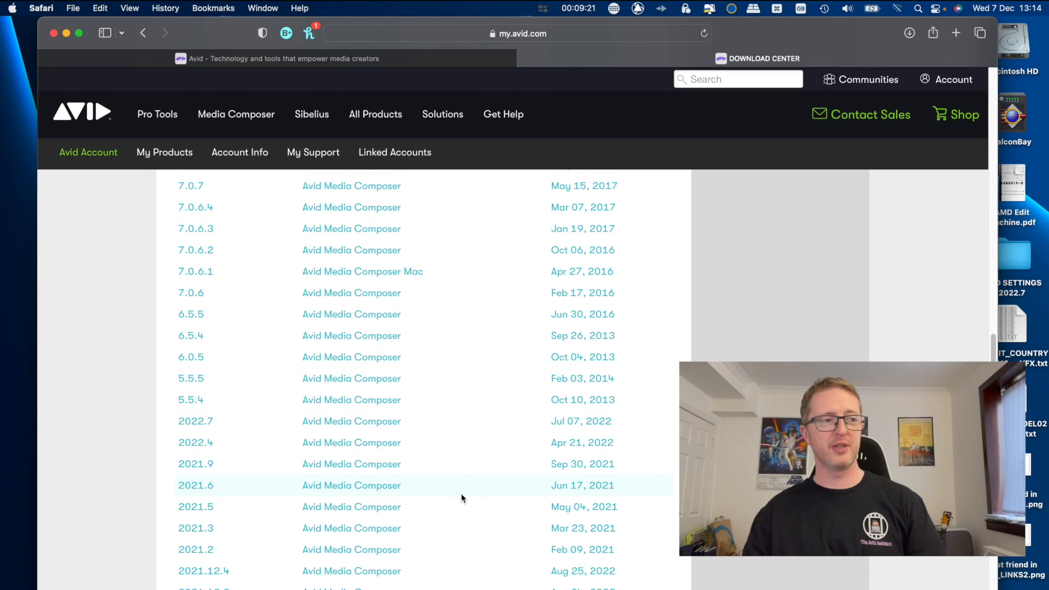
scroll("down", 3)
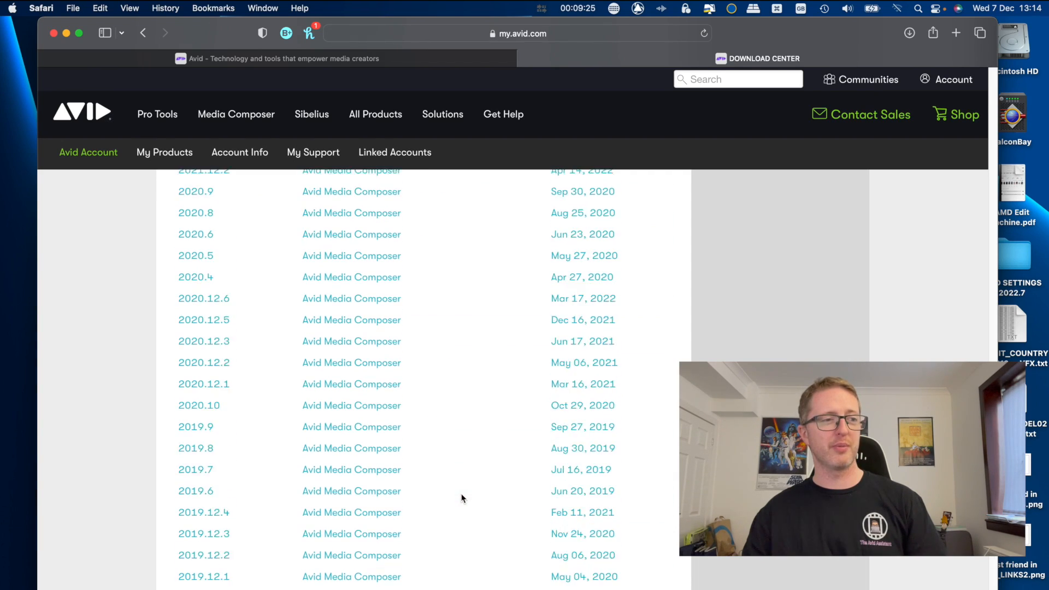
scroll("down", 3)
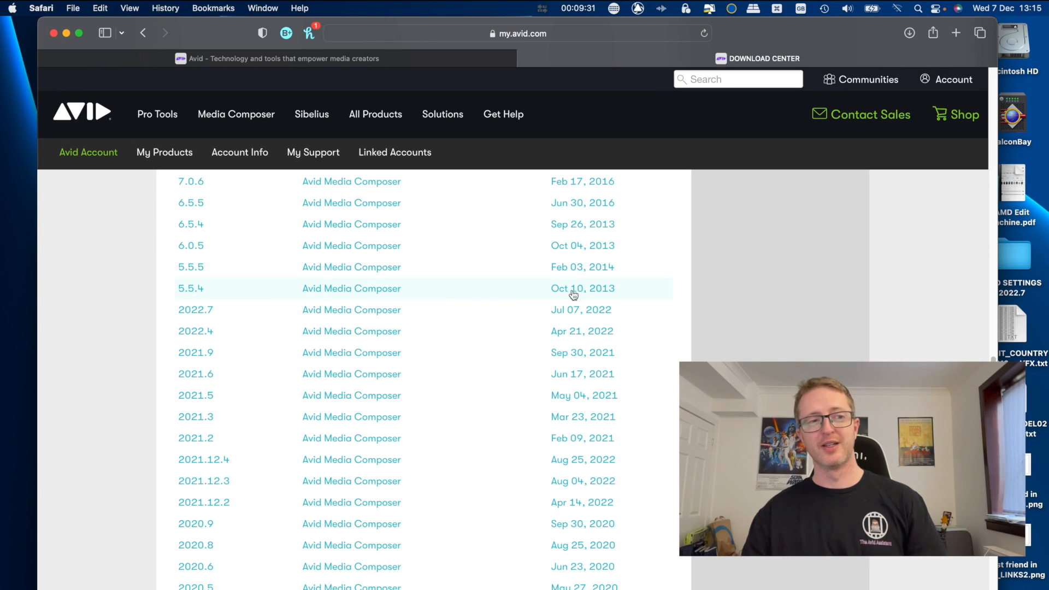
mouse_move(401, 283)
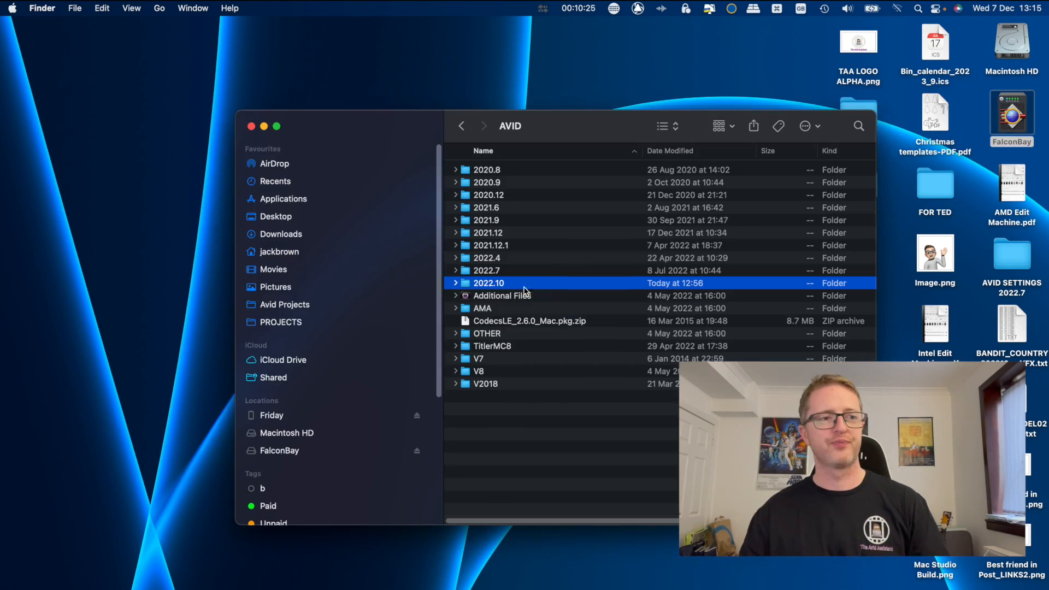
Mount Media_Composer_22.10.0_Mac.dmg from the 2022.10 folder and select Install Media Composer.pkg.
double_click(488, 282)
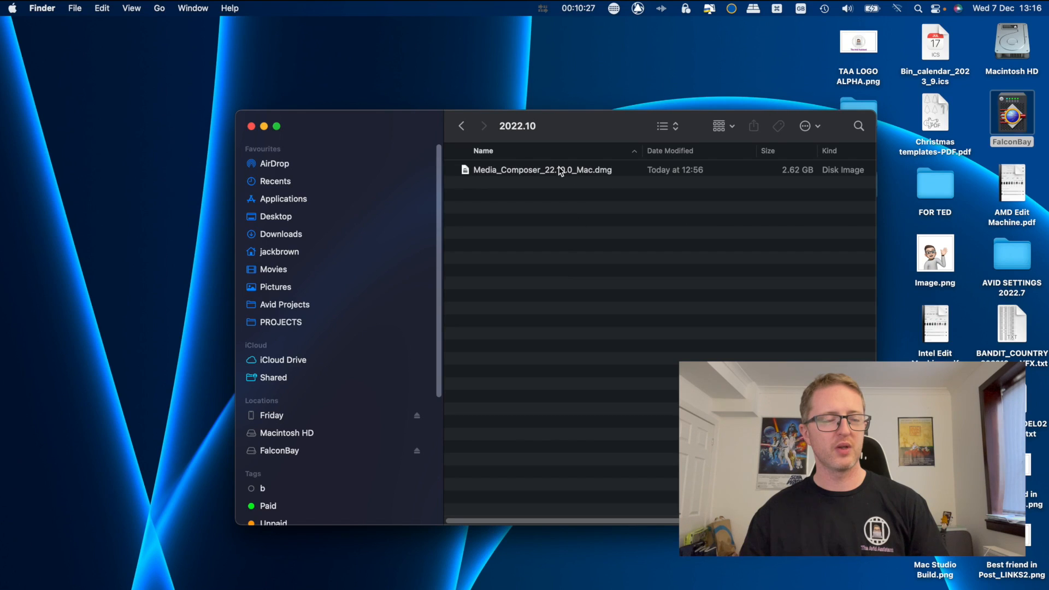
left_click(542, 170)
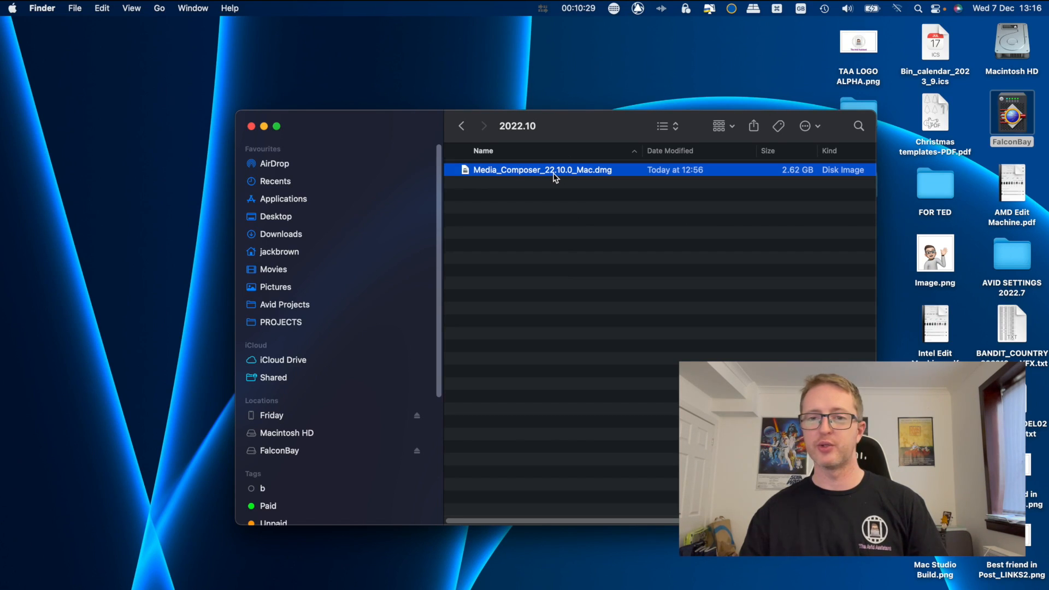
mouse_move(567, 229)
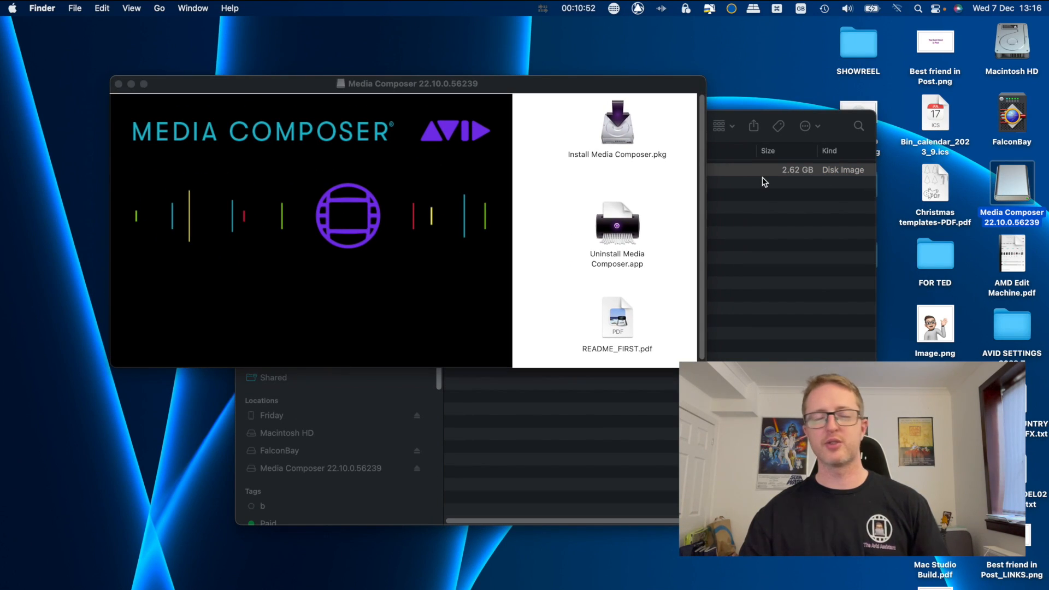
left_click(616, 122)
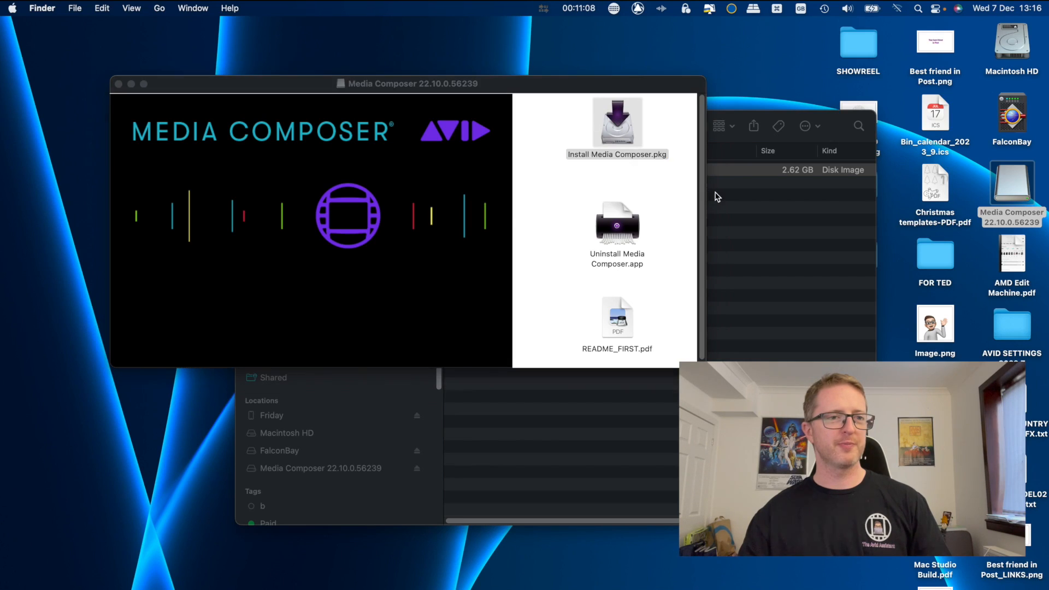
Launch the Media Composer 22.10 installer and continue past its introduction.
double_click(616, 122)
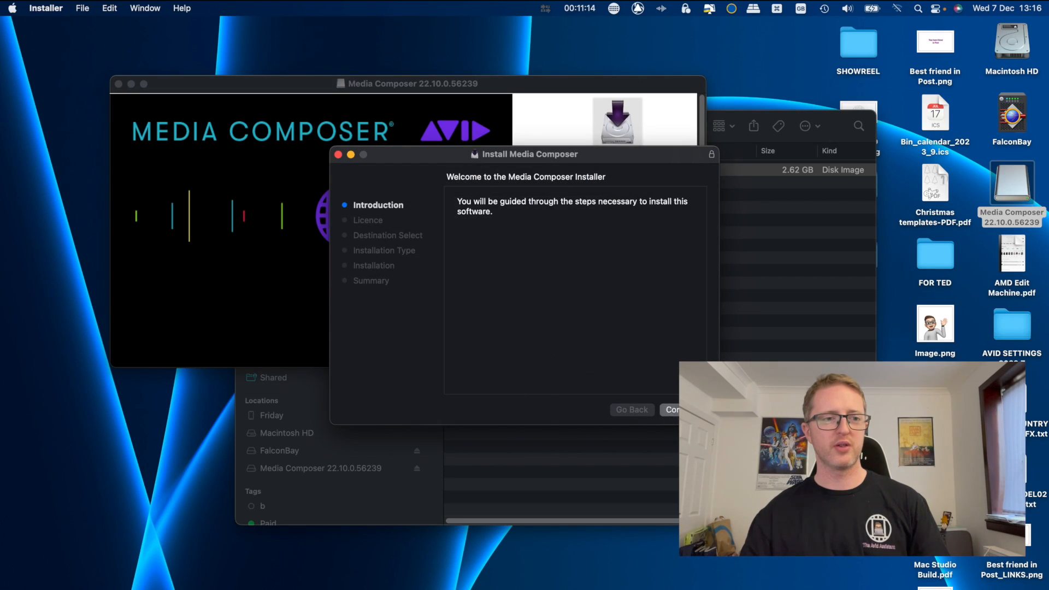
left_click(673, 409)
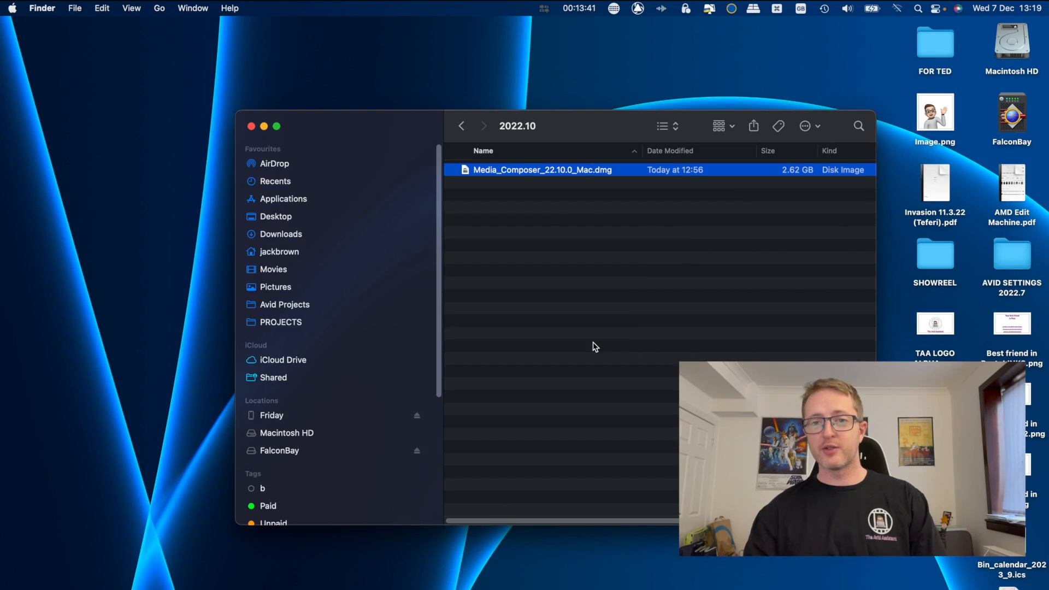
mouse_move(660, 285)
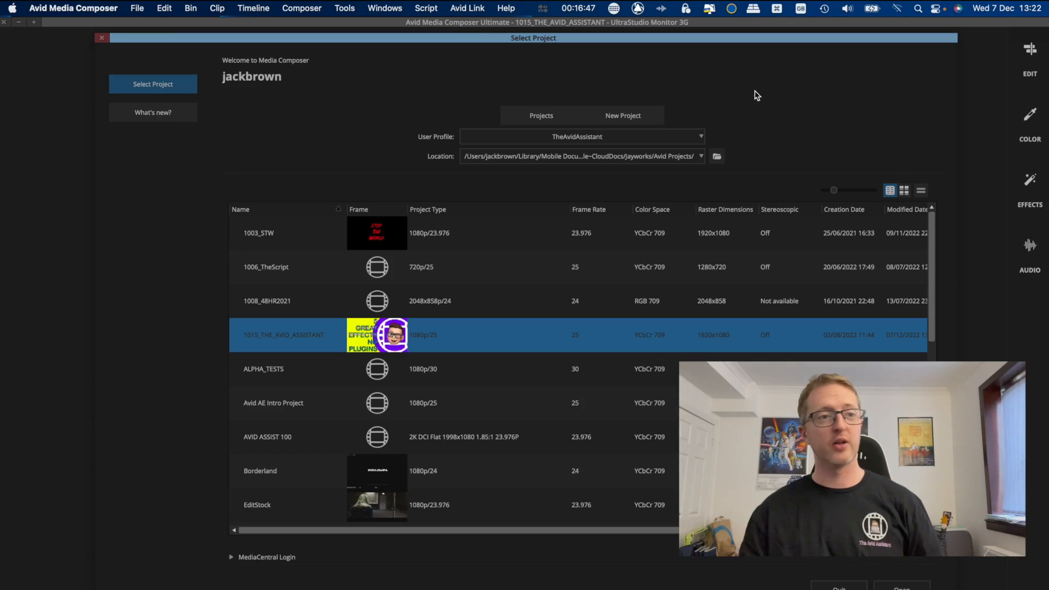
Create and activate a new user profile named Avid Assistant 2022.10.
left_click(579, 136)
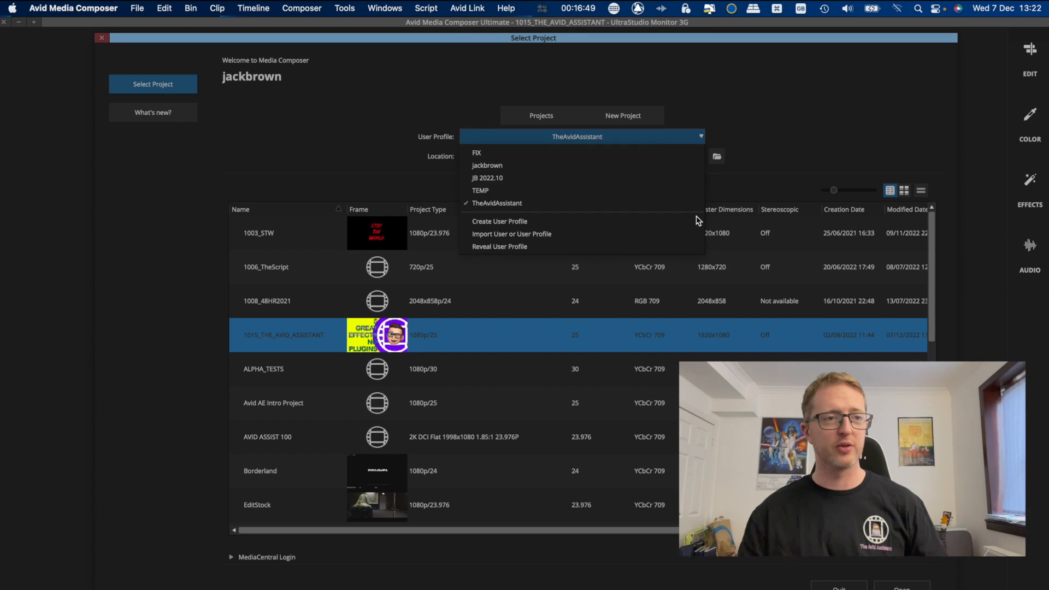
left_click(499, 222)
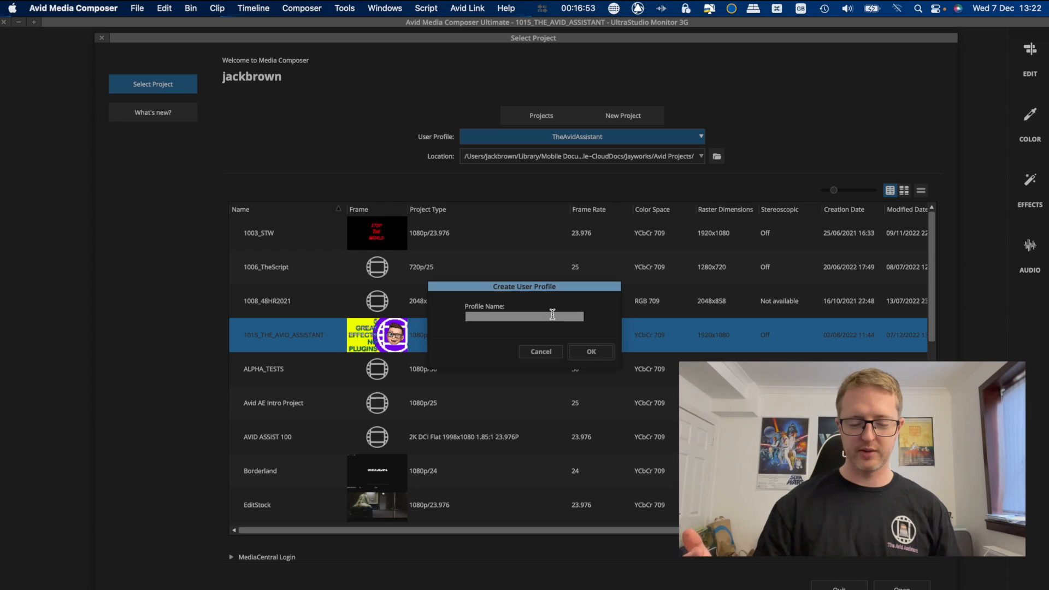
type("Avid Assistant")
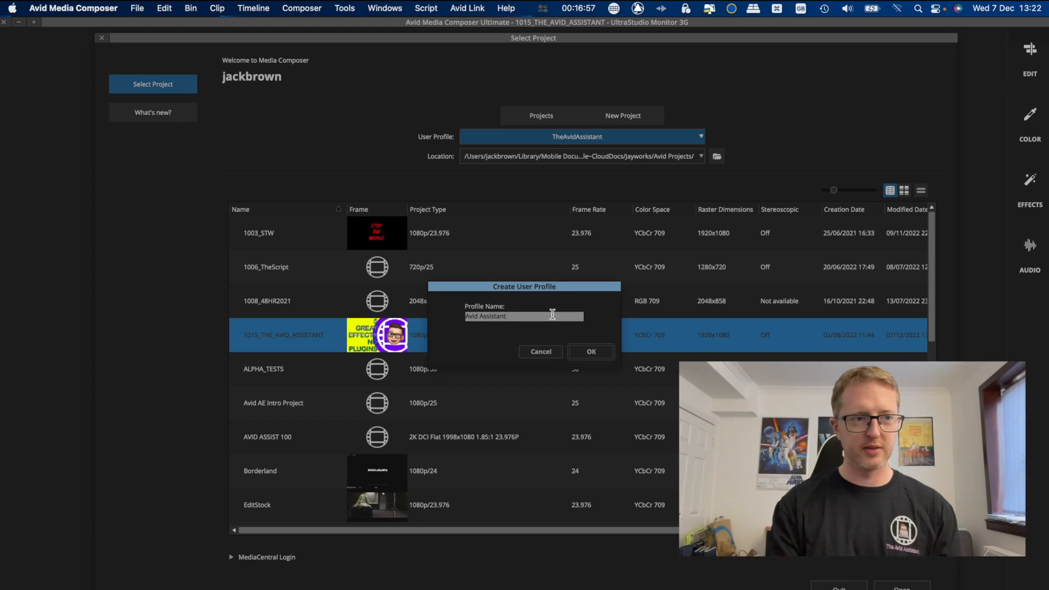
type("2022.10")
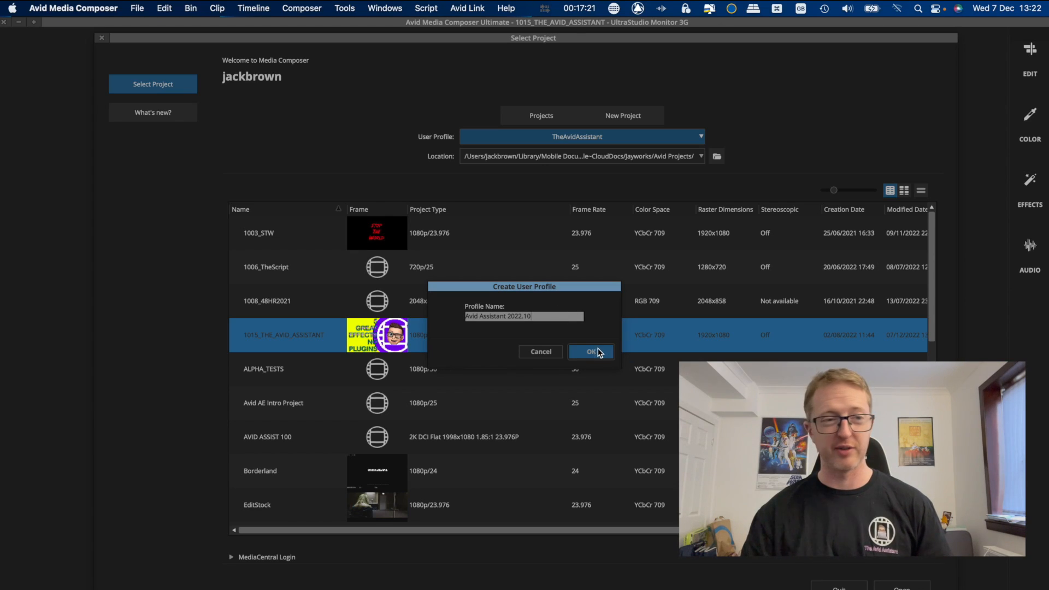
left_click(590, 352)
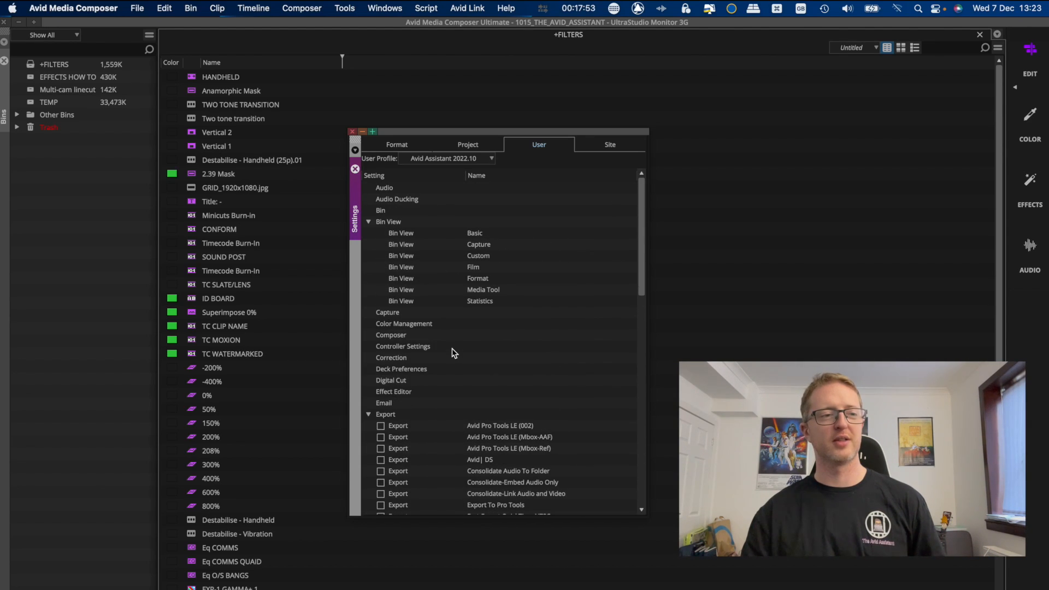
Bring up the Open Setting or Preferences File dialog from the File menu.
scroll("down", 3)
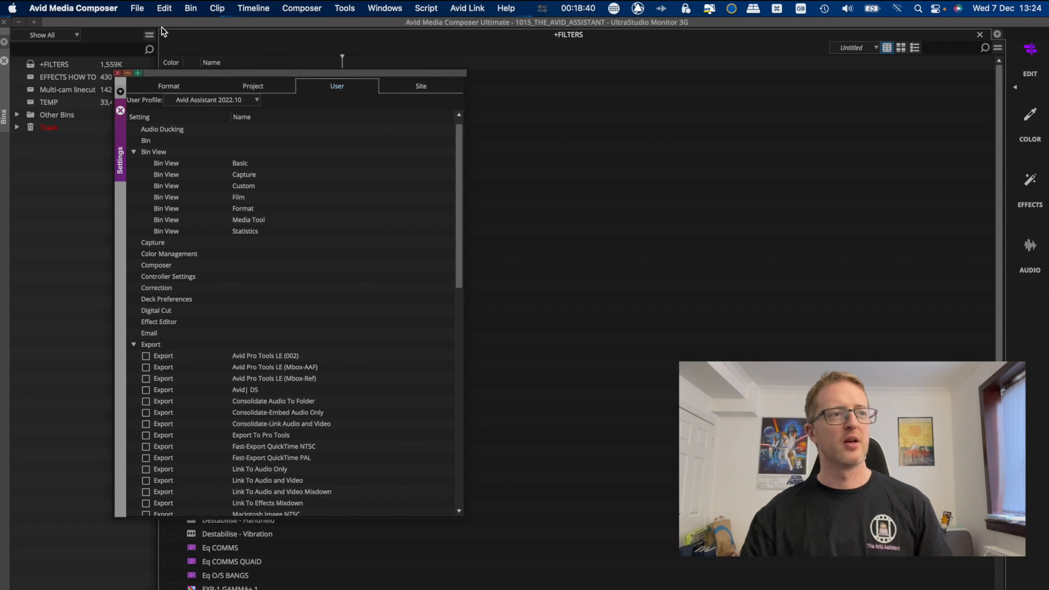
left_click(137, 7)
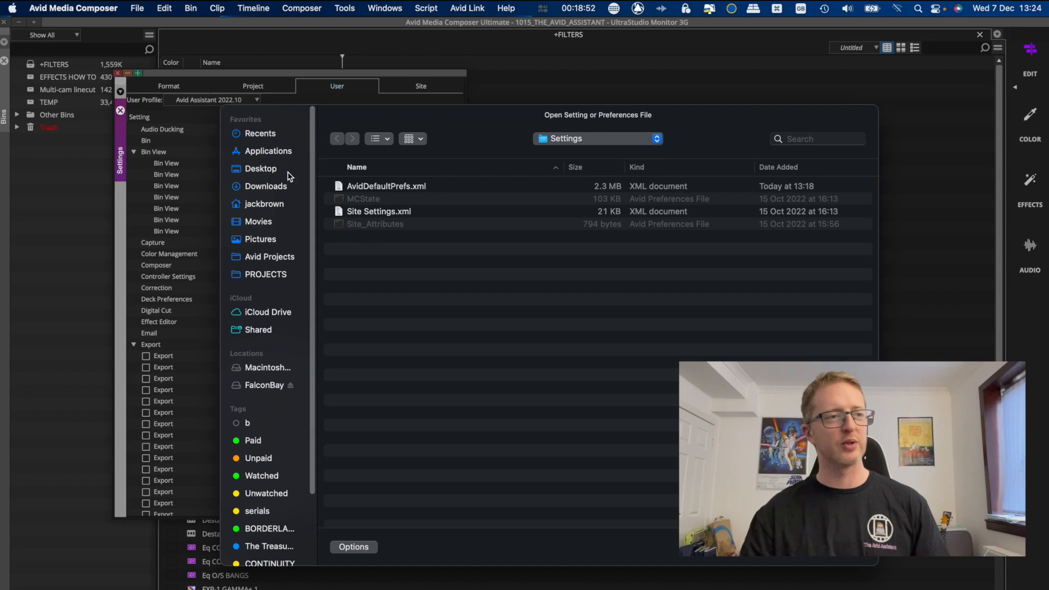
Open TheAvidAssistant Settings.xml from the Desktop's AVID SETTINGS 2022.7 folder.
left_click(260, 168)
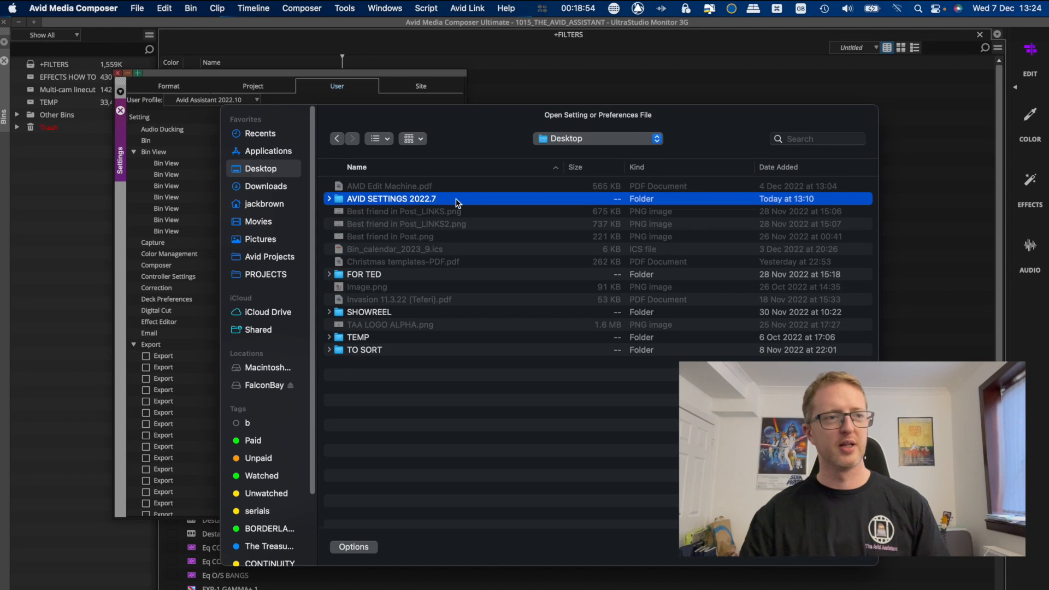
double_click(391, 199)
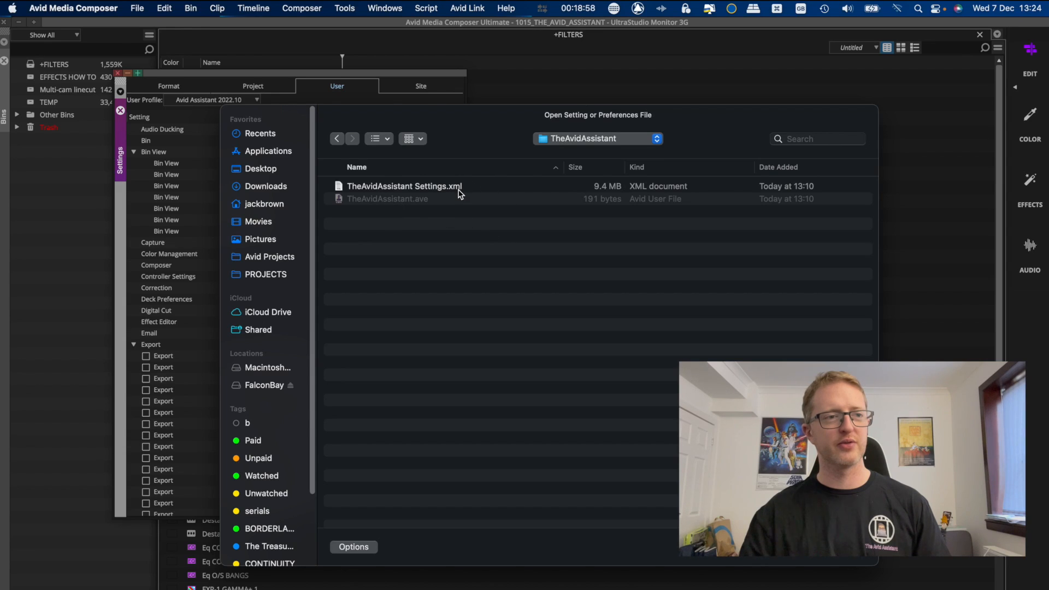
left_click(405, 186)
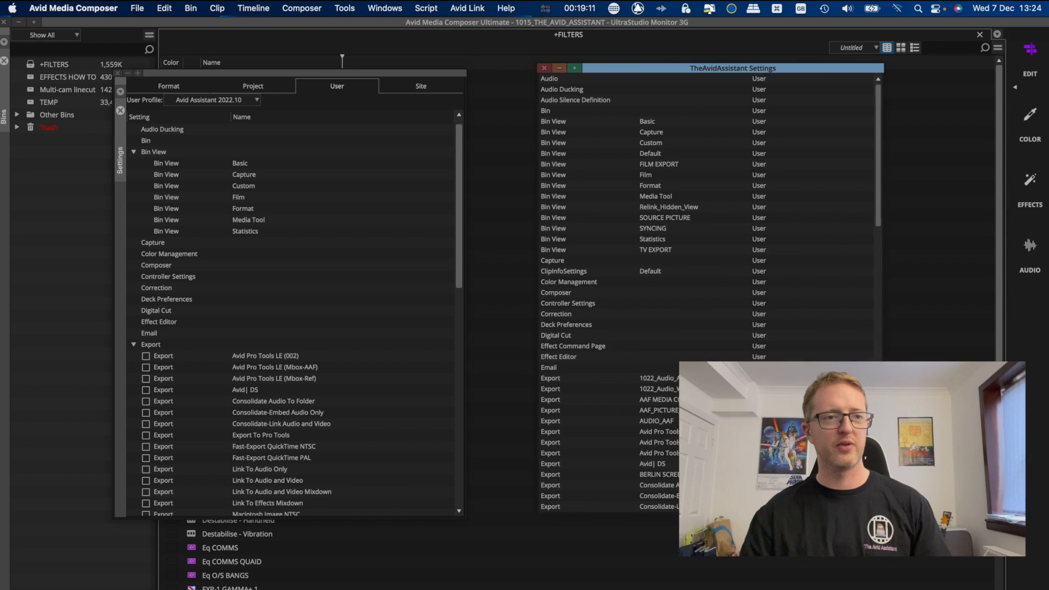
Replace the MC English keyboard with the imported Edit keyboard in the User settings.
scroll("down", 3)
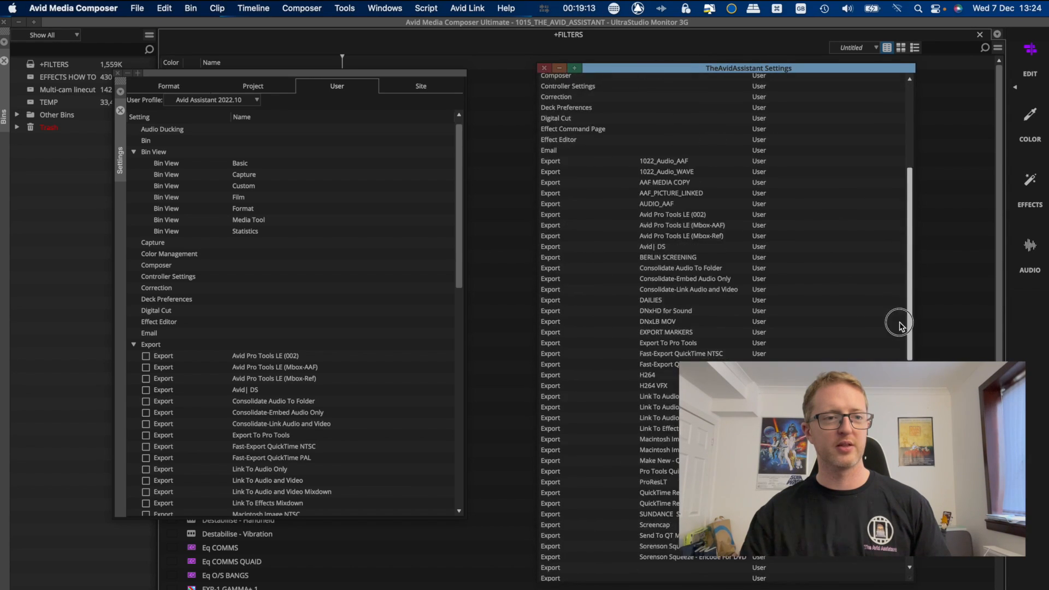
scroll("down", 3)
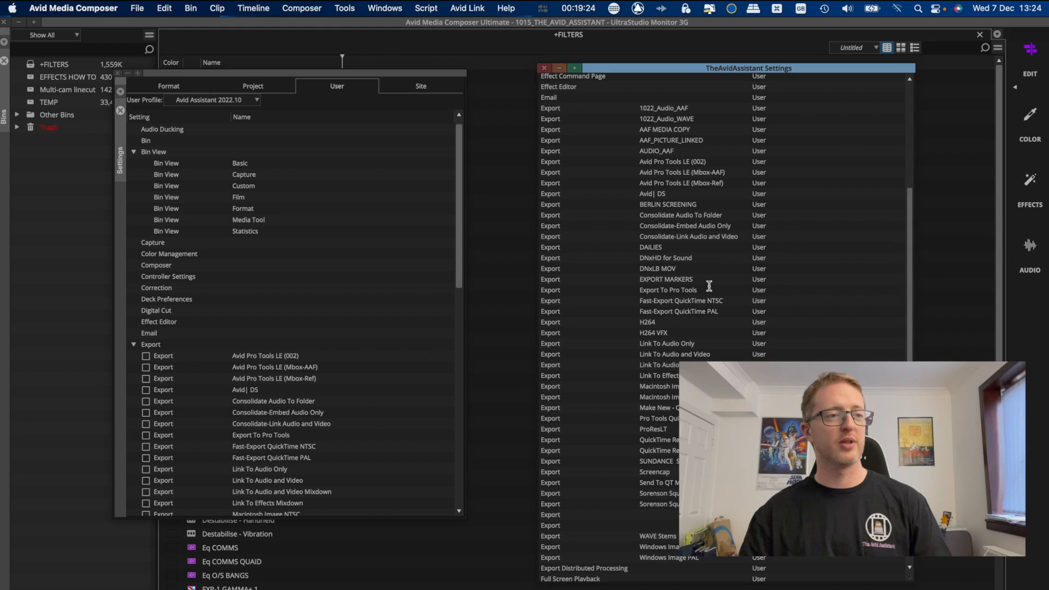
mouse_move(723, 114)
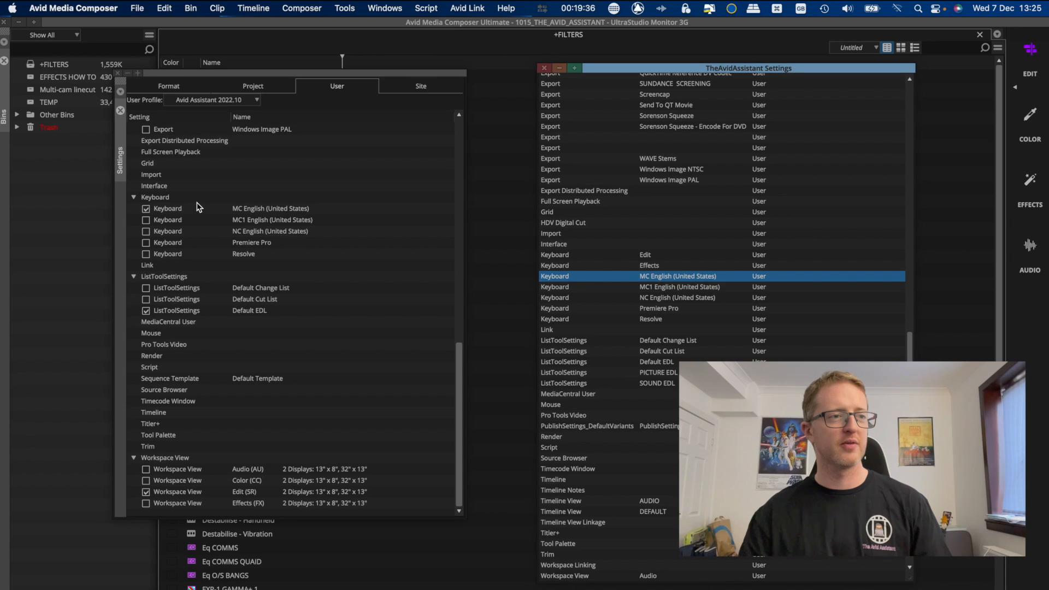
double_click(167, 207)
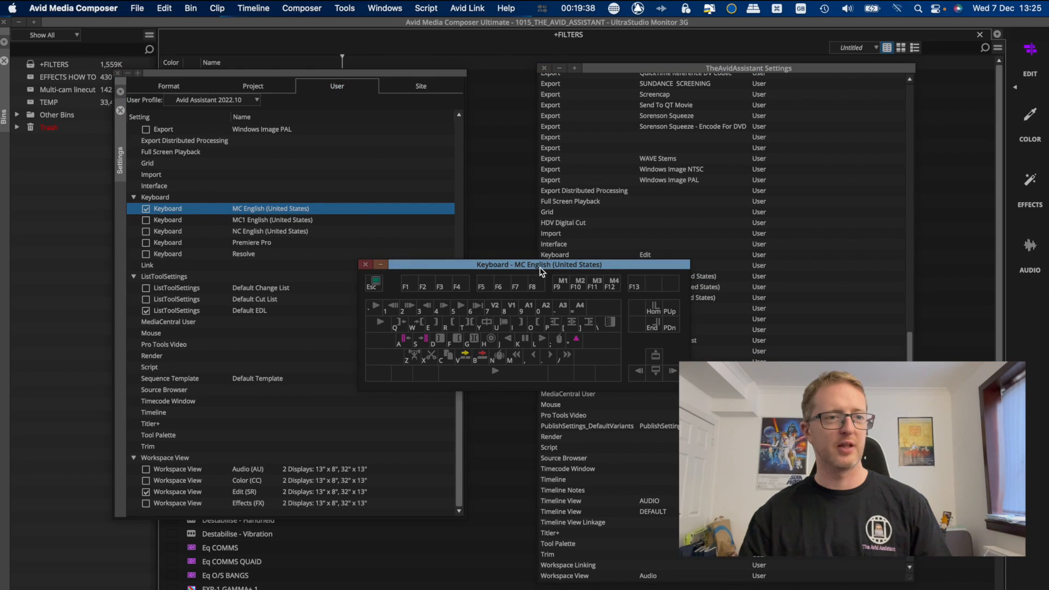
mouse_move(404, 343)
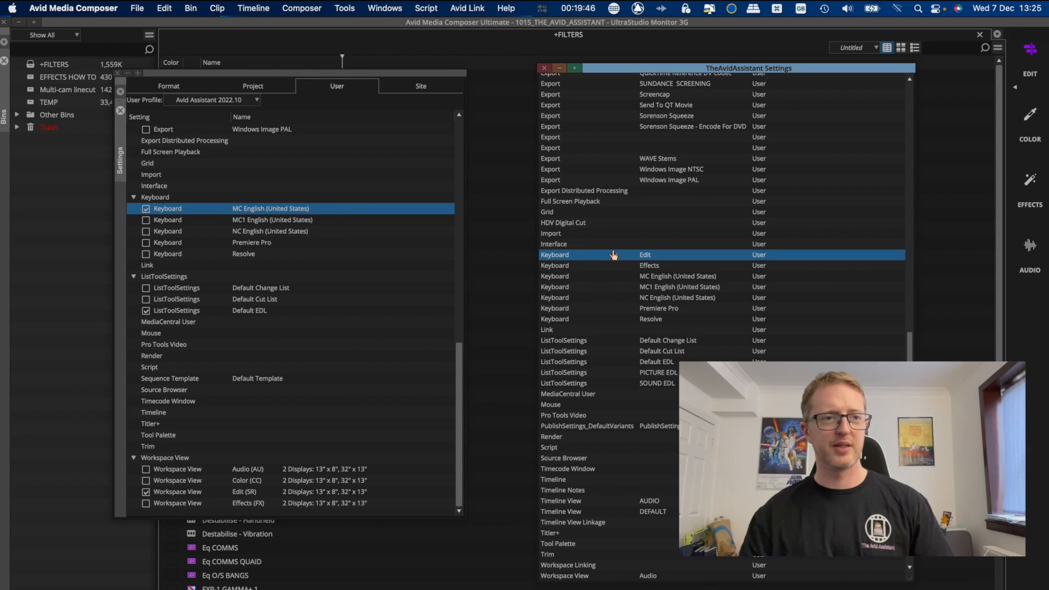
double_click(555, 255)
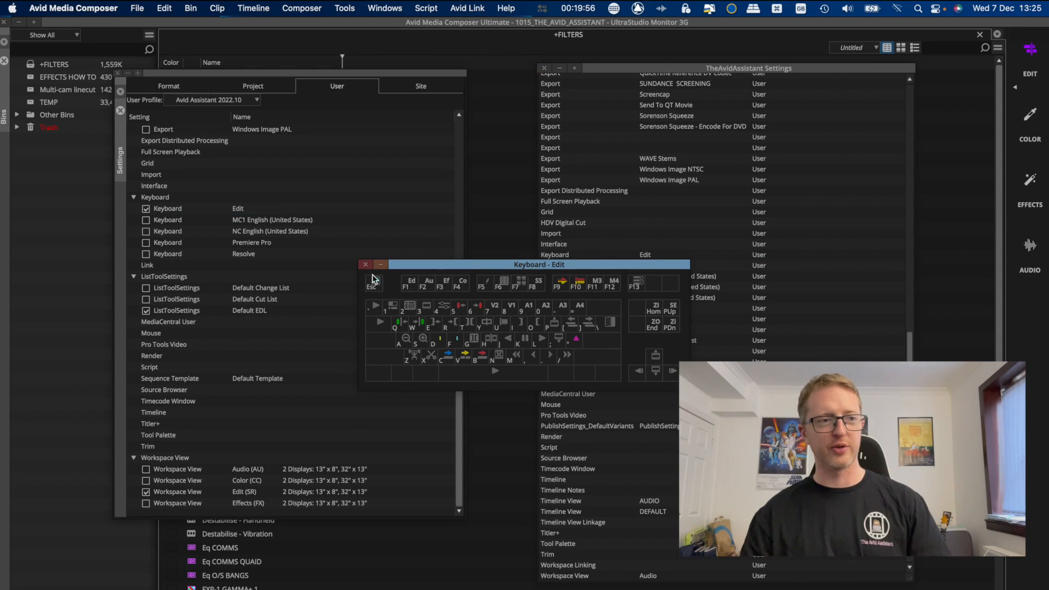
left_click(366, 265)
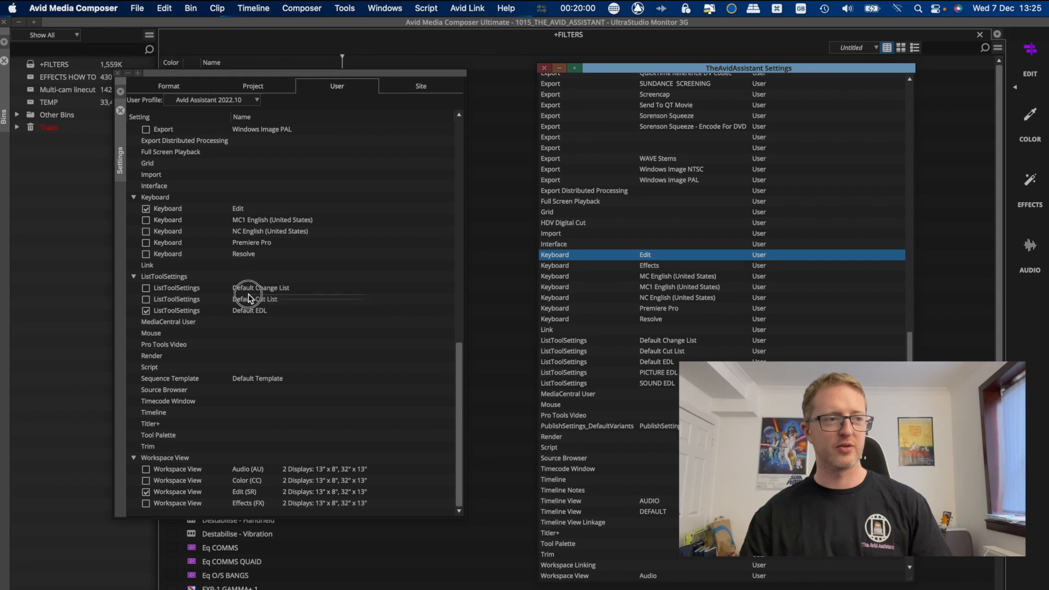
left_click(167, 208)
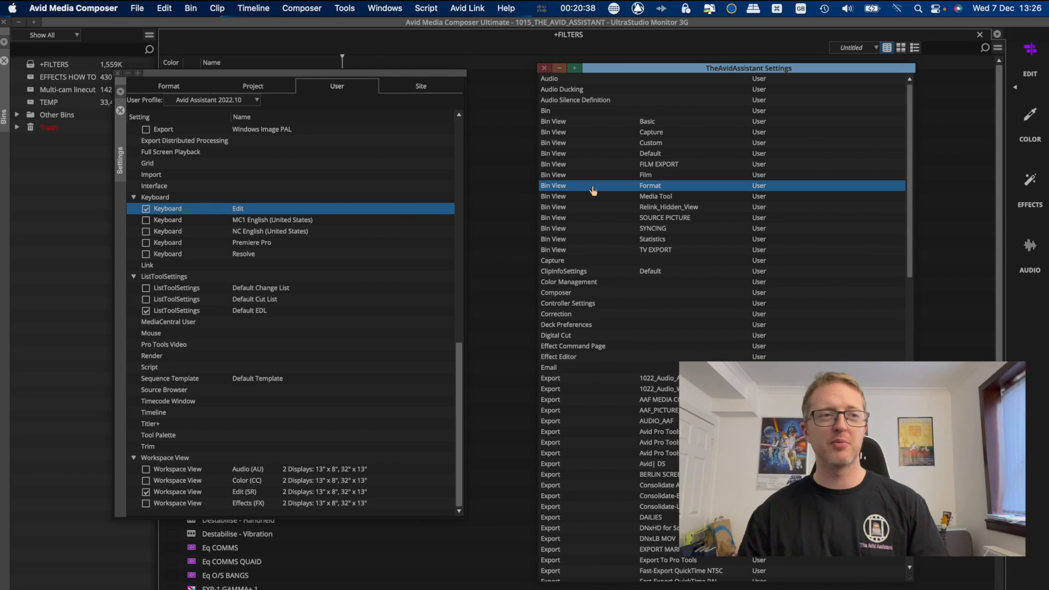
left_click(651, 239)
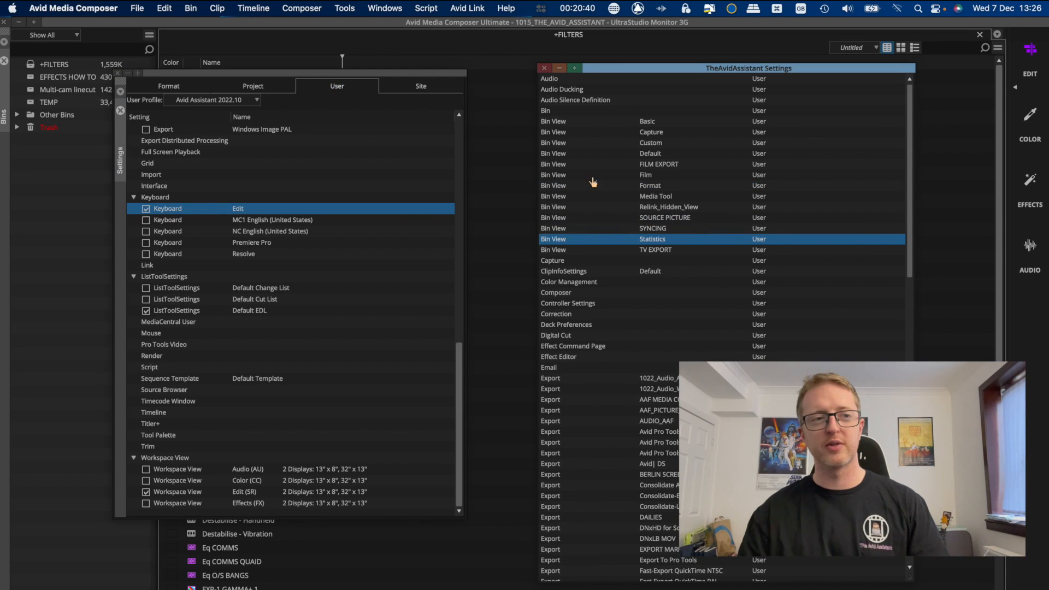
left_click(645, 175)
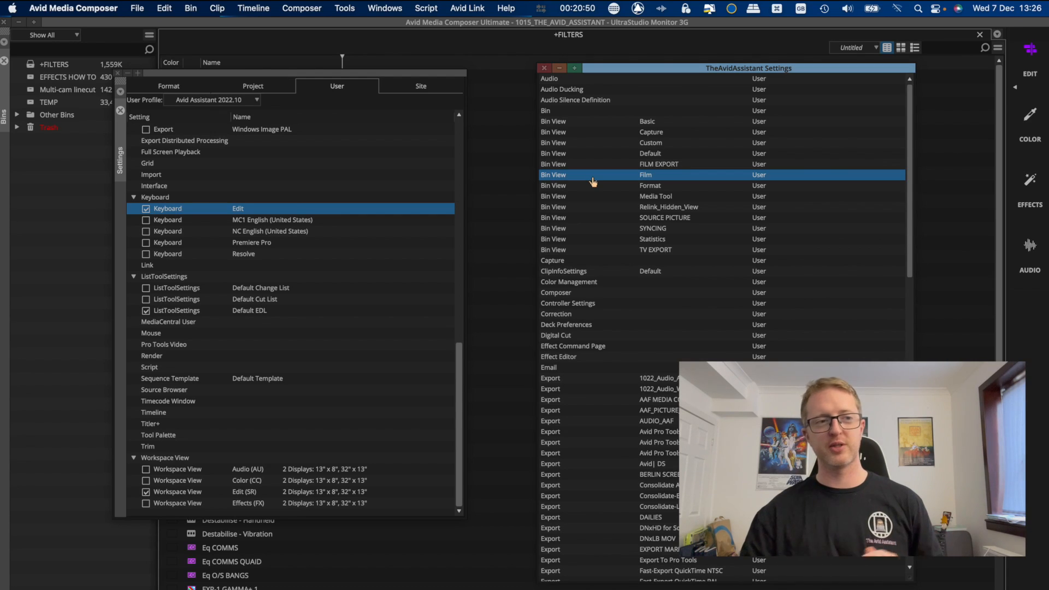
scroll("down", 3)
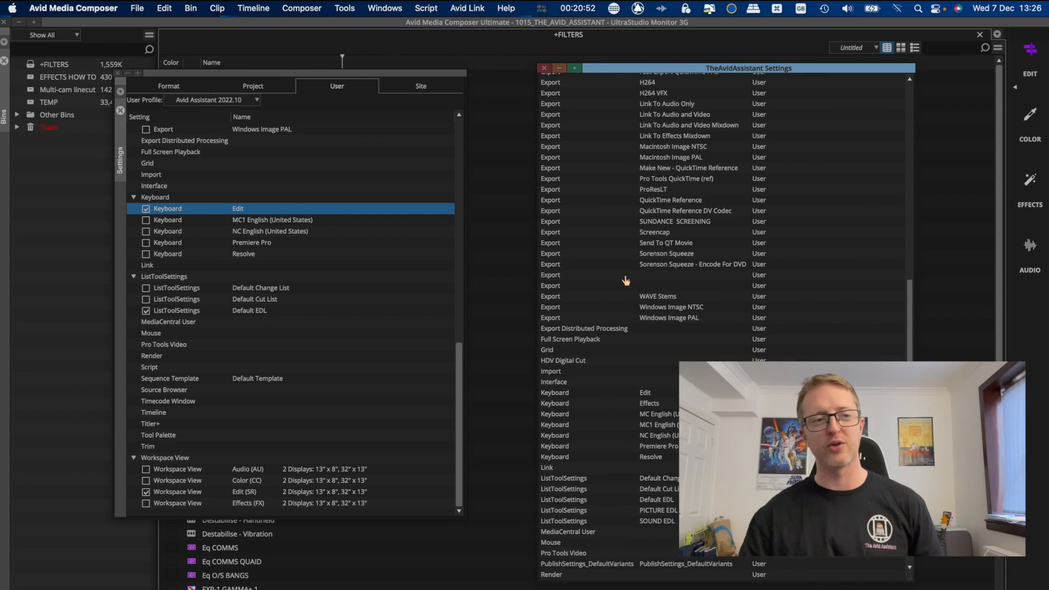
mouse_move(654, 265)
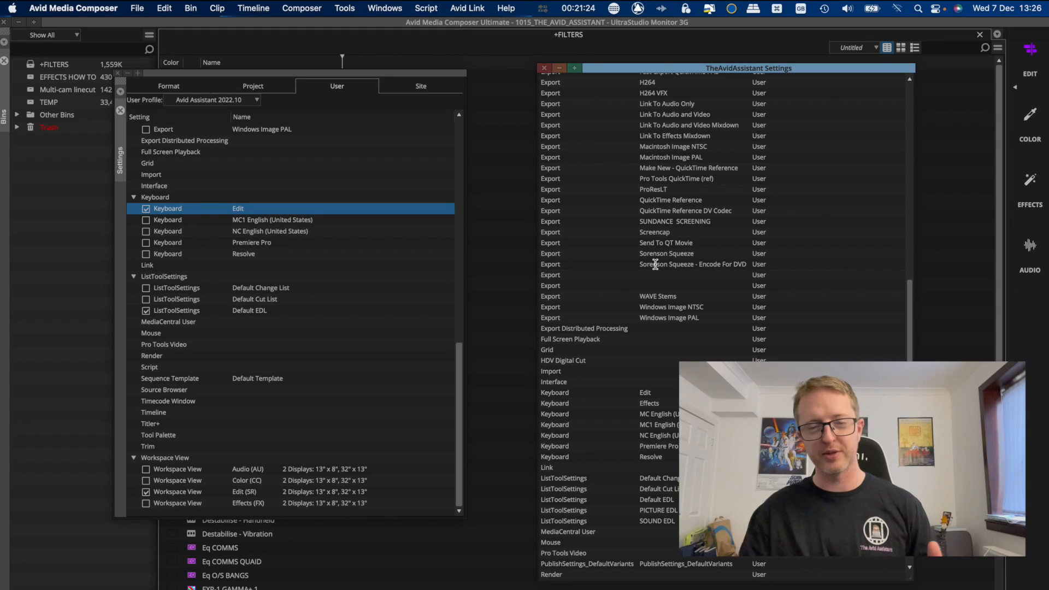
mouse_move(341, 248)
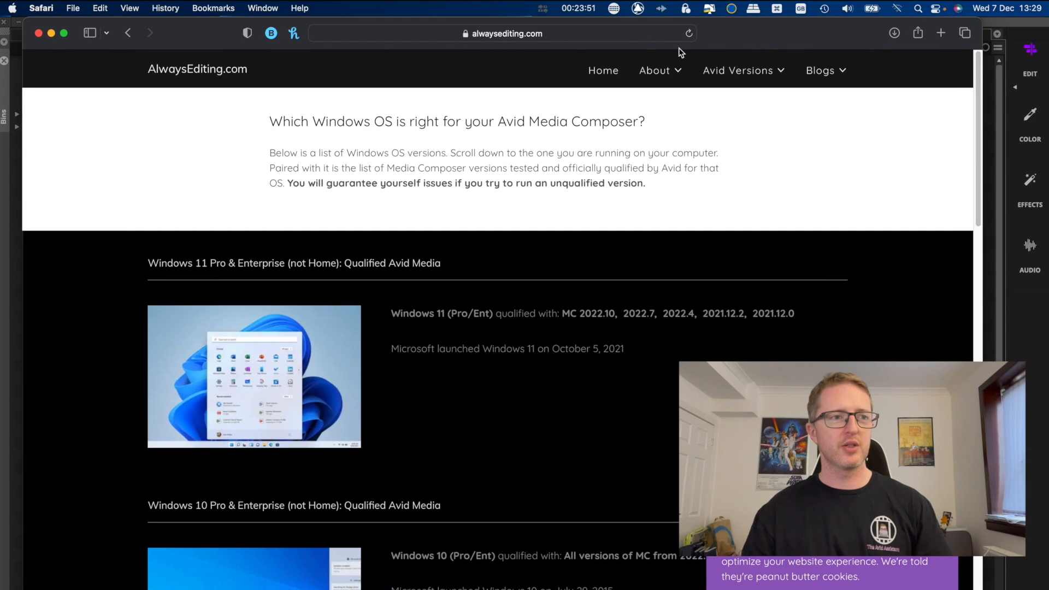
mouse_move(572, 52)
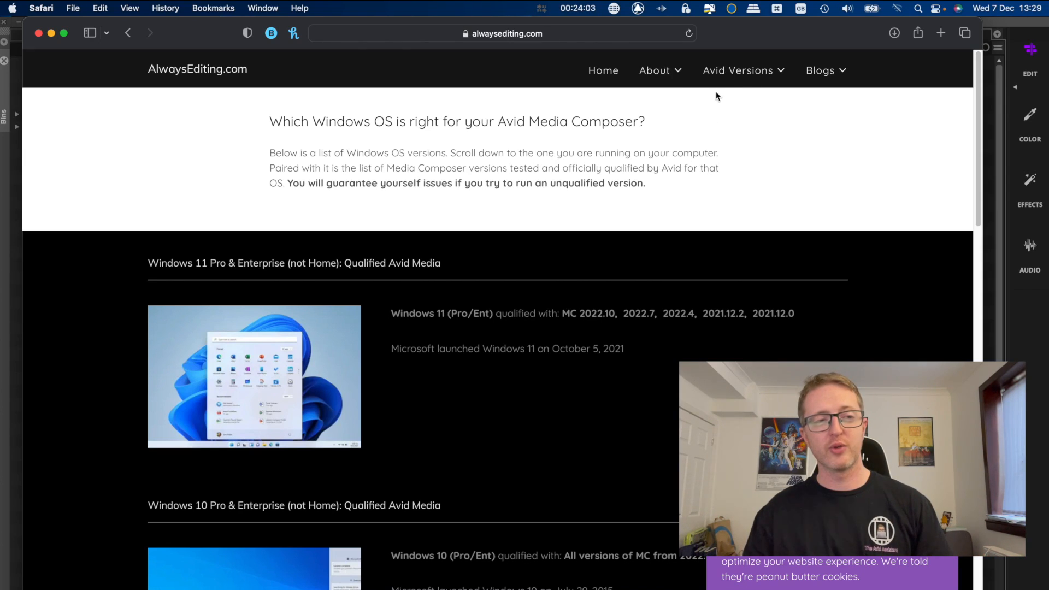
Show the AlwaysEditing.com Windows OS qualification page in Safari.
left_click(738, 70)
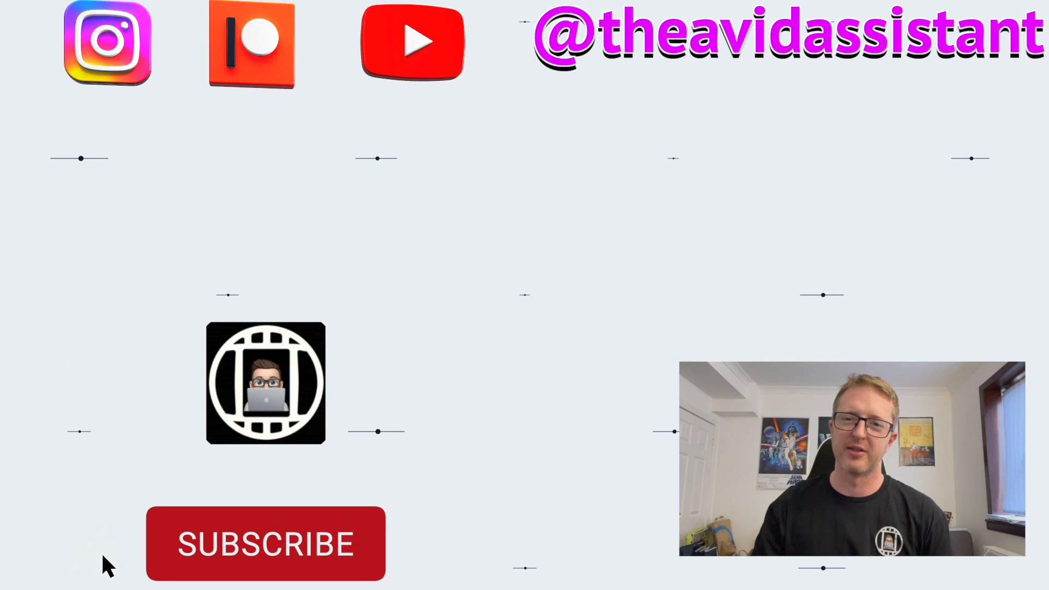
left_click(264, 543)
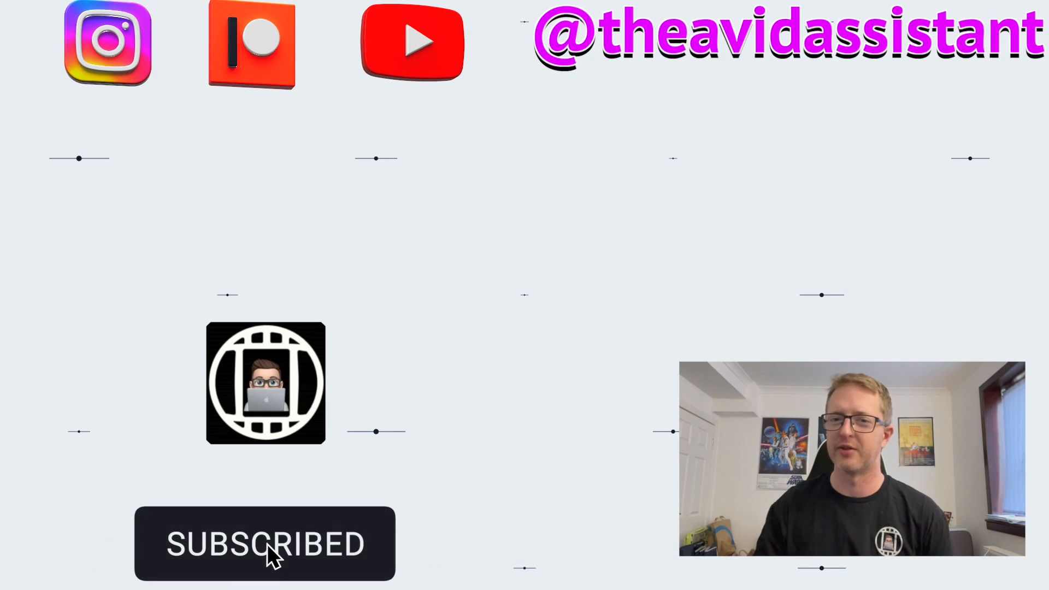